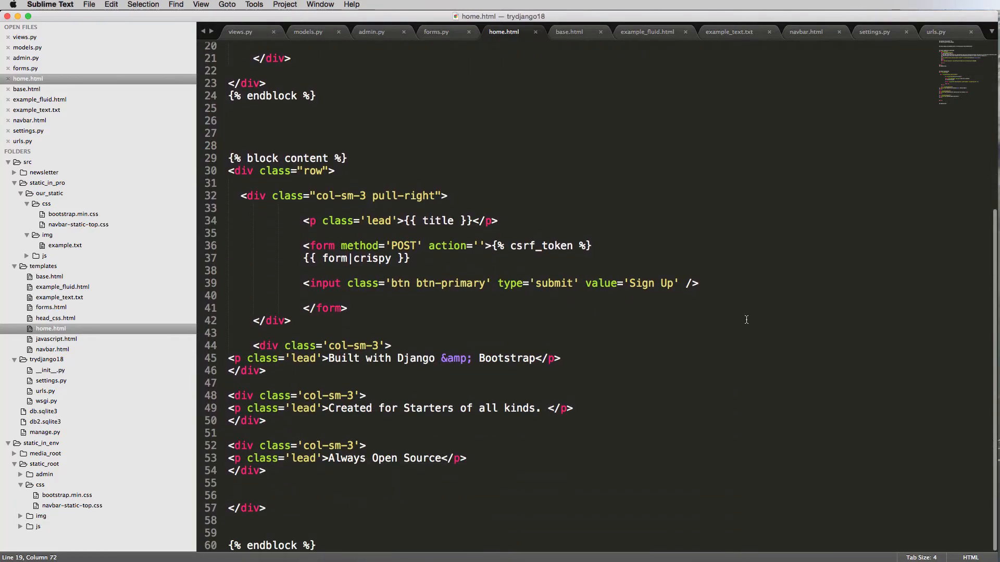
pyautogui.moveTo(513, 352)
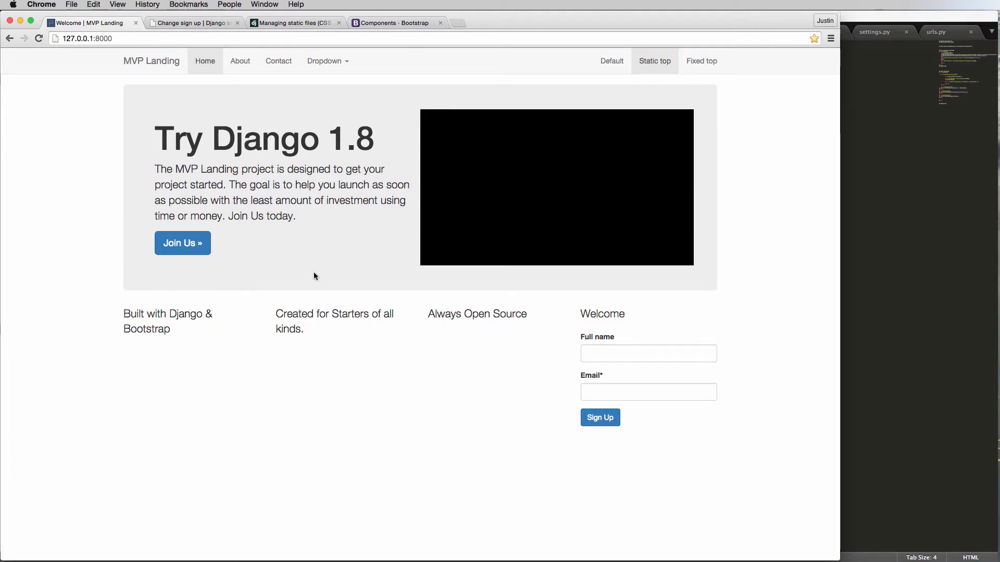
pyautogui.moveTo(273, 300)
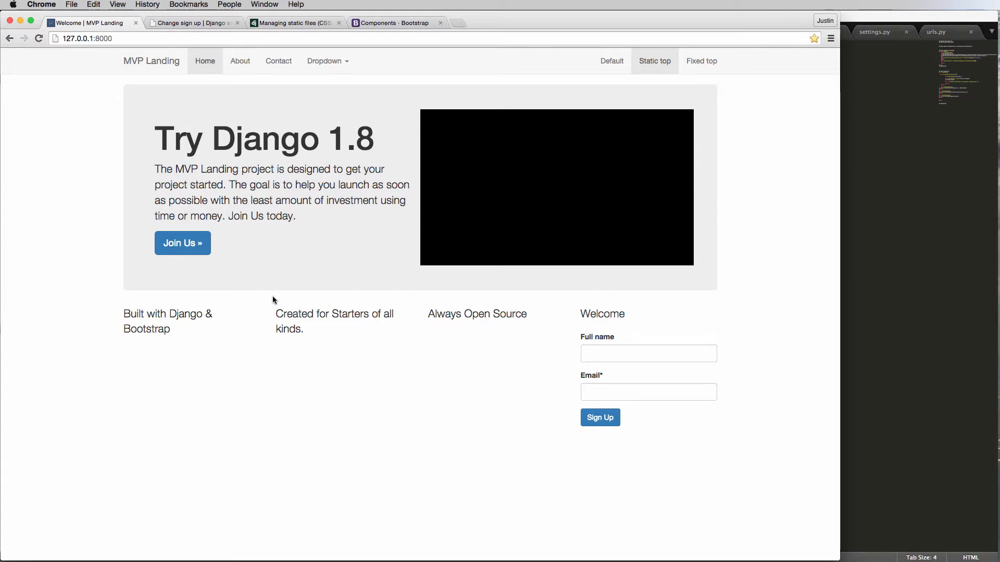
pyautogui.moveTo(225, 298)
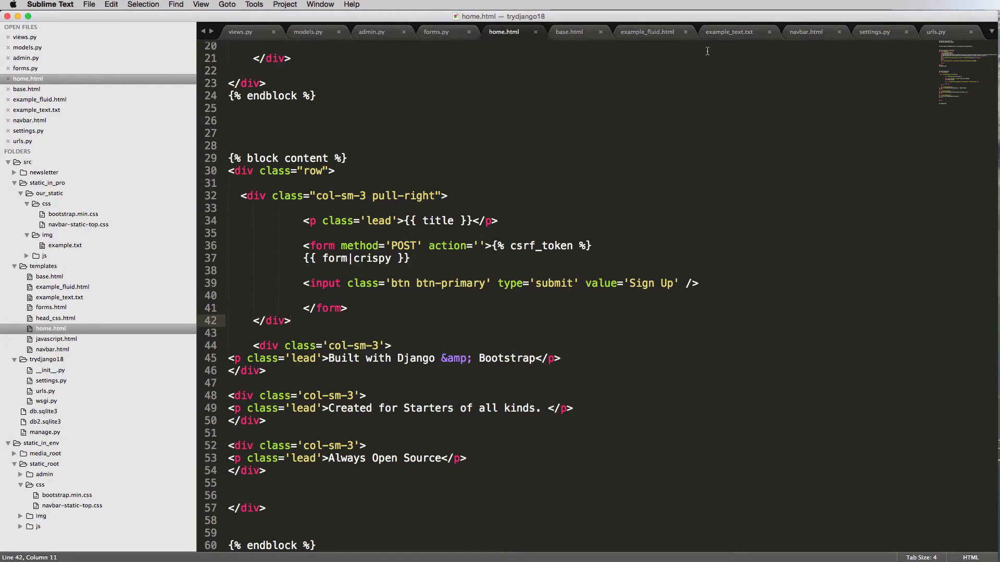
pyautogui.moveTo(90, 303)
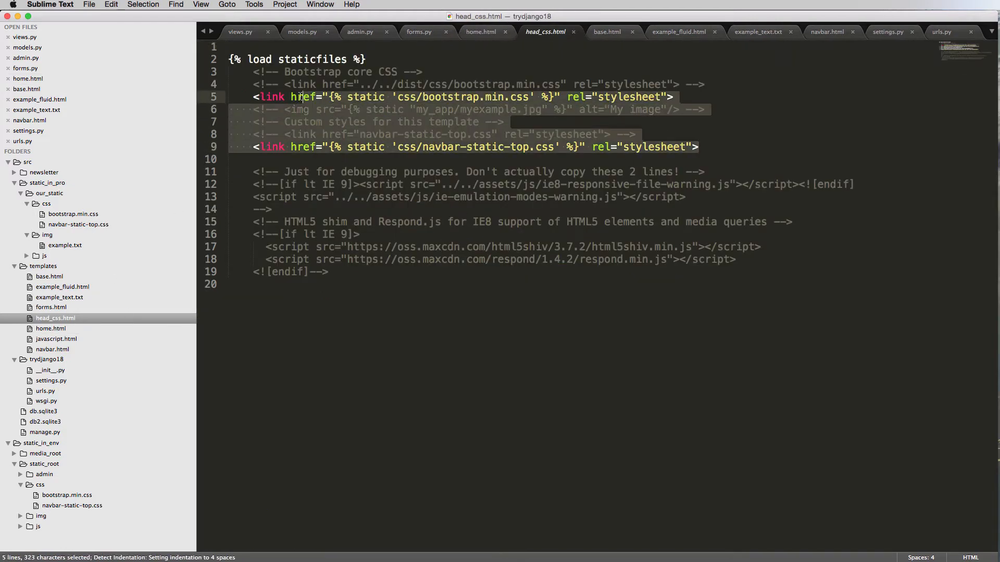
# Look through the navbar-static-top.css stylesheet for existing rules.
pyautogui.click(300, 97)
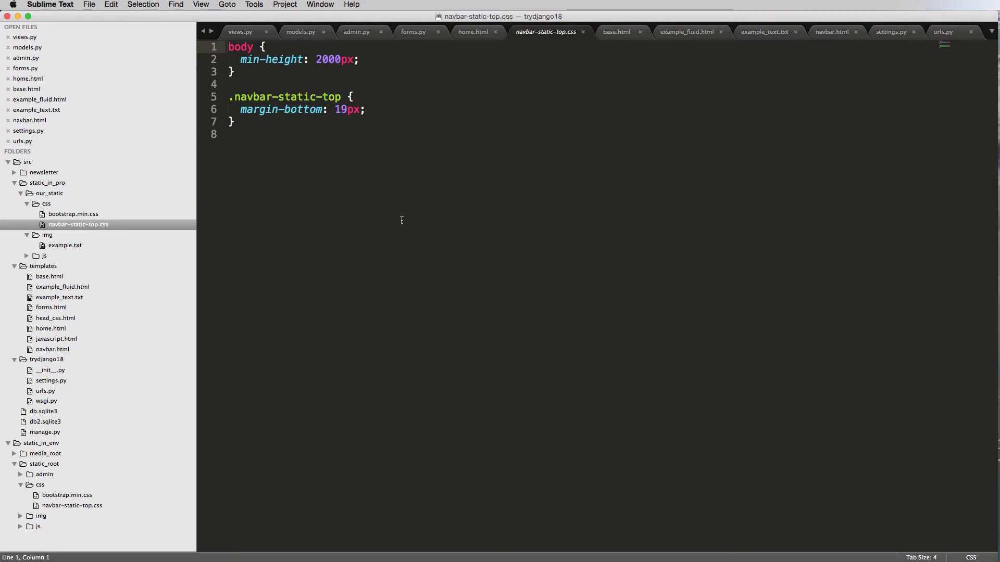
pyautogui.moveTo(313, 52)
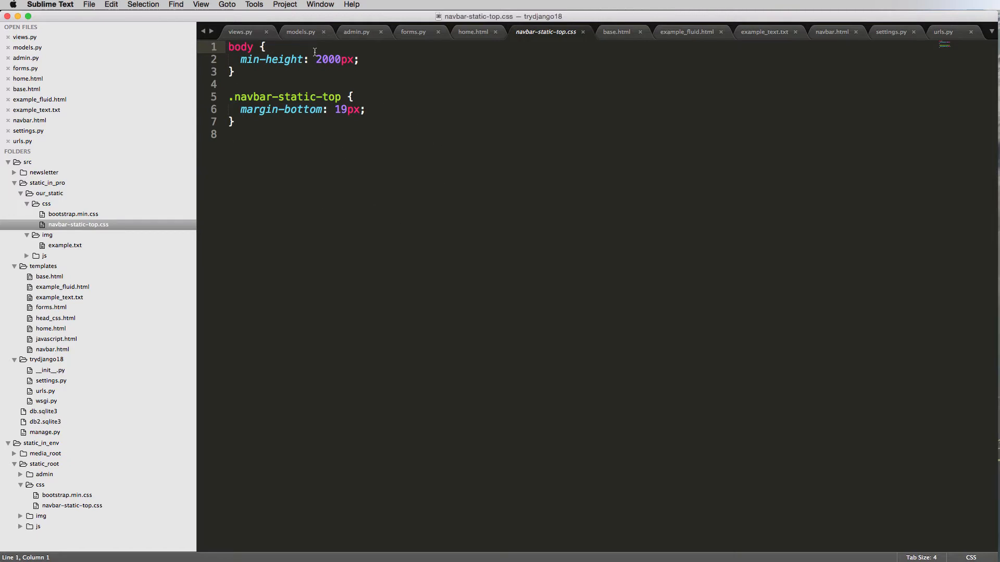
pyautogui.moveTo(307, 190)
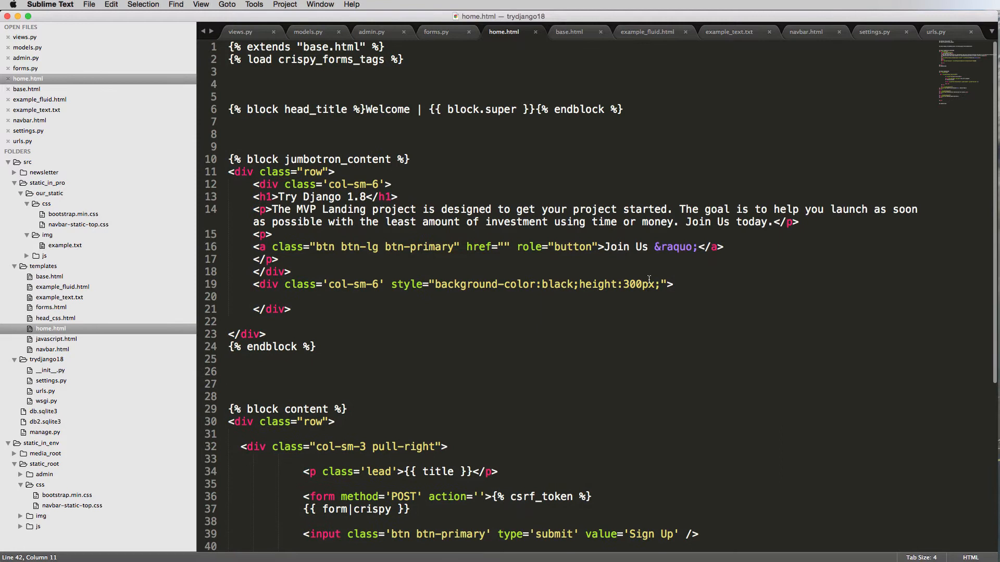
pyautogui.moveTo(390, 284); pyautogui.dragTo(673, 284)
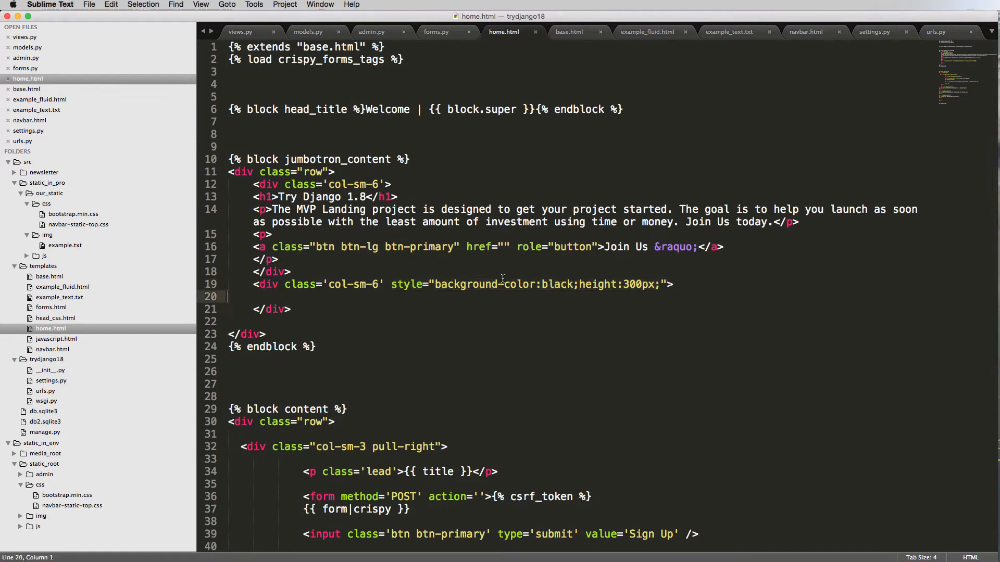
pyautogui.scroll(-3)
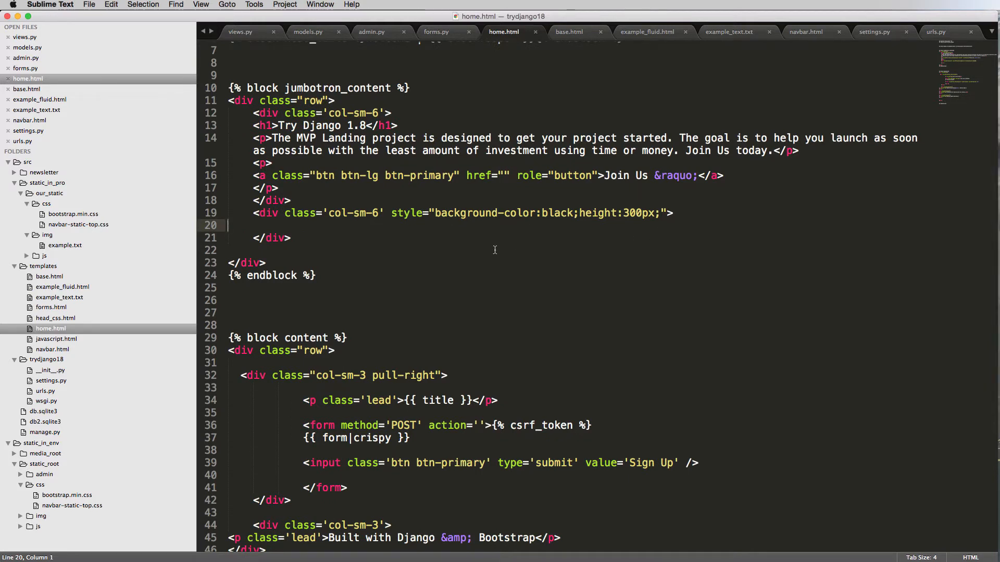
pyautogui.scroll(-3)
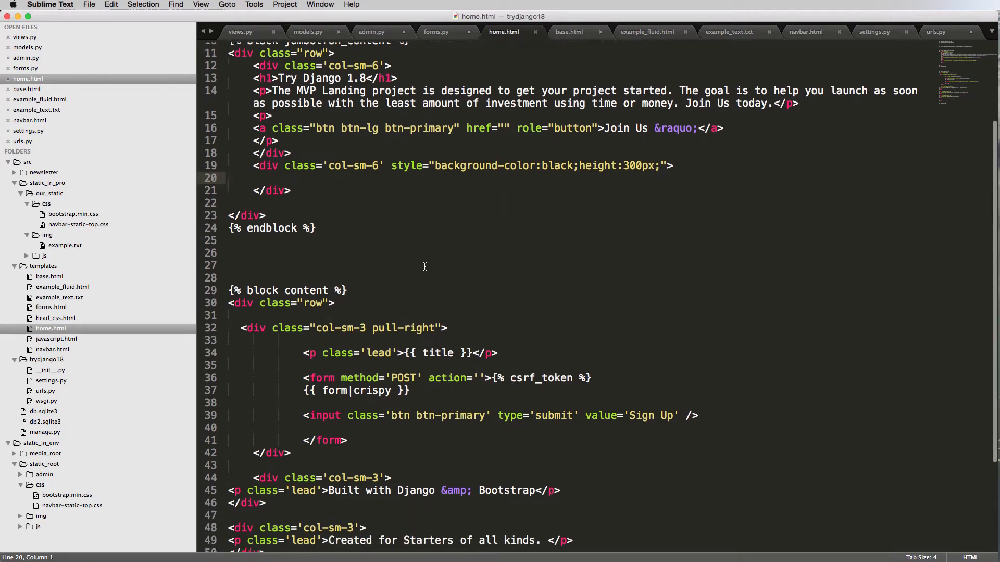
pyautogui.scroll(-3)
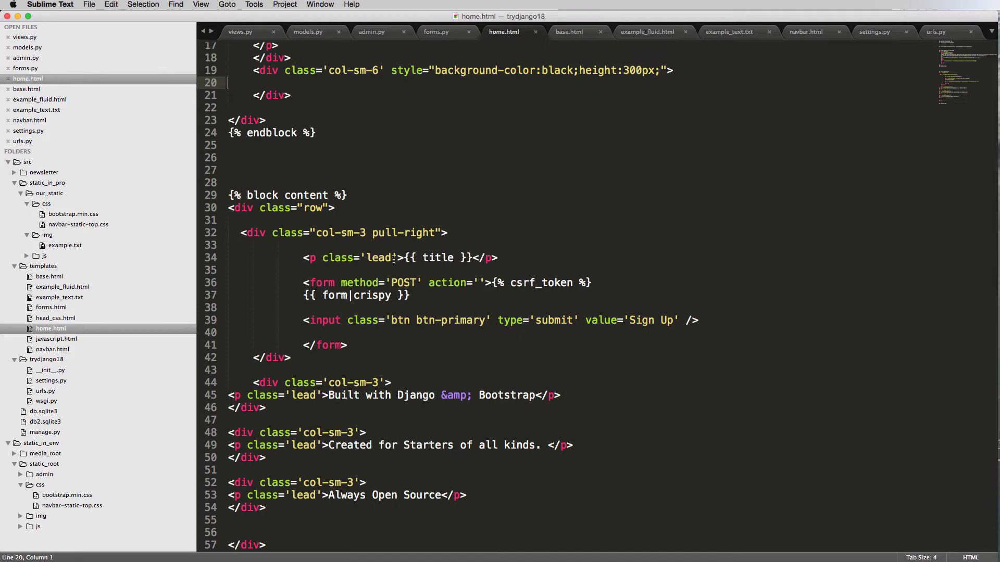
pyautogui.moveTo(383, 224)
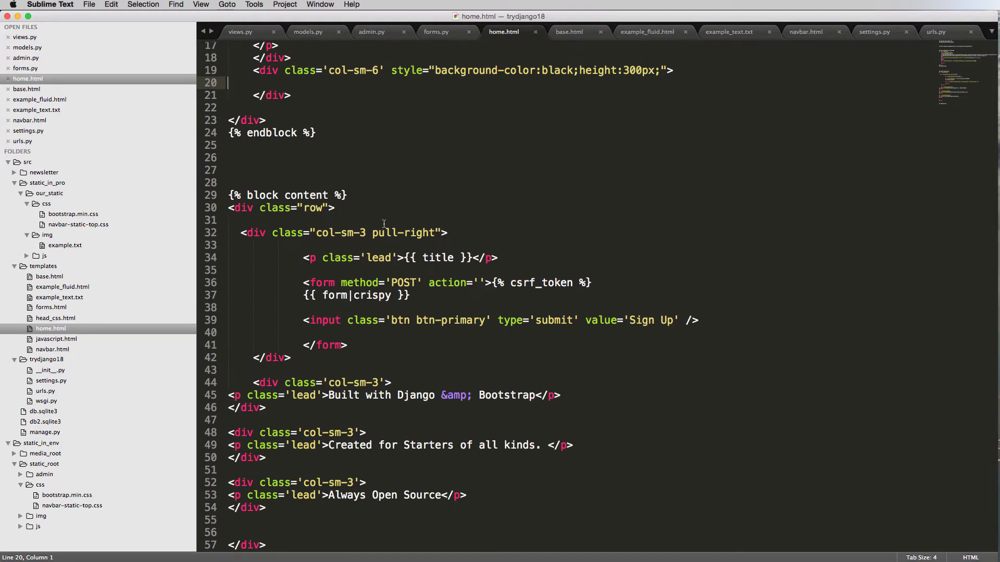
pyautogui.moveTo(584, 257)
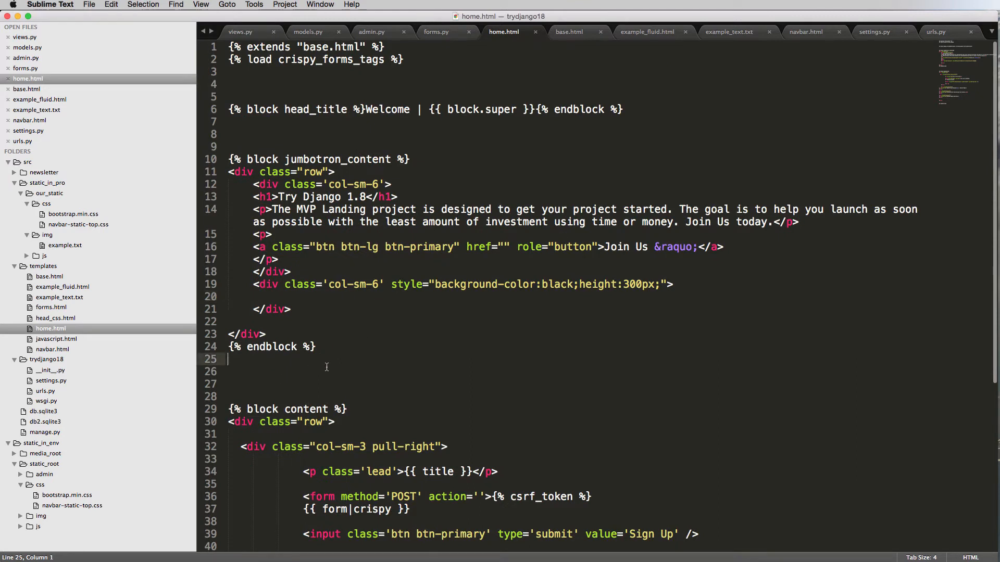
# Add an empty {% block style %}{% endblock %} wrapped in <style> tags below head_title and copy it.
pyautogui.click(278, 137)
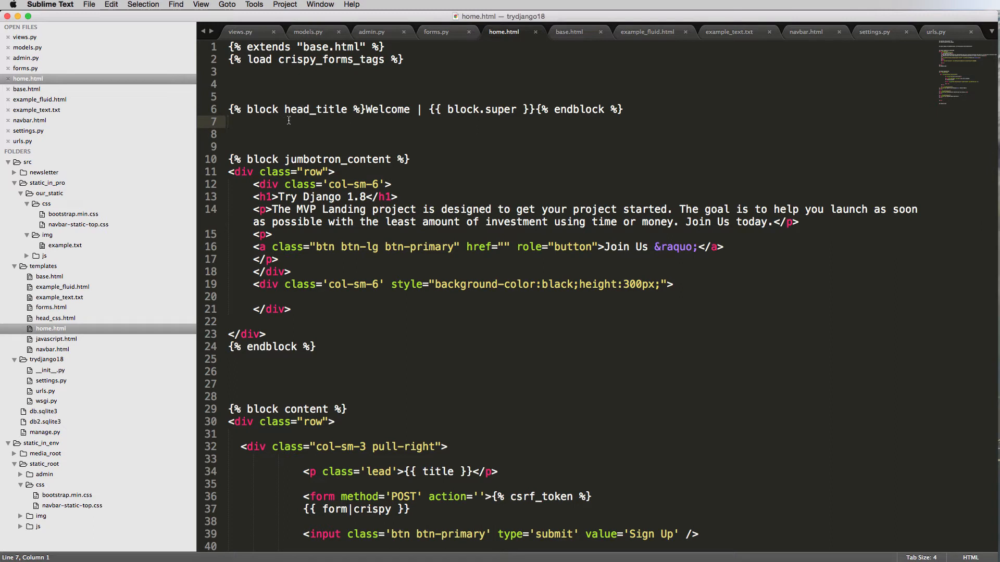
pyautogui.write('{}')
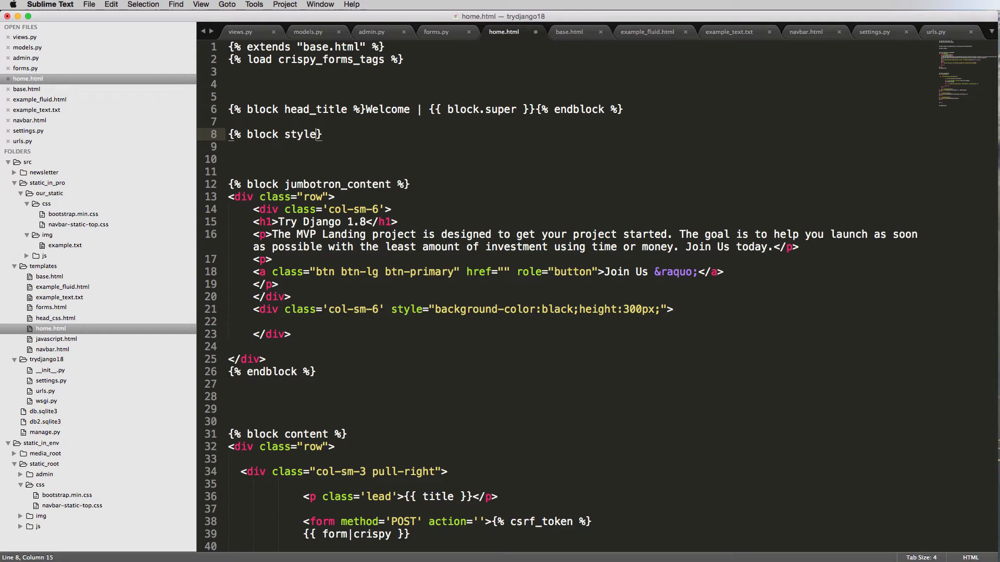
pyautogui.write('%}')
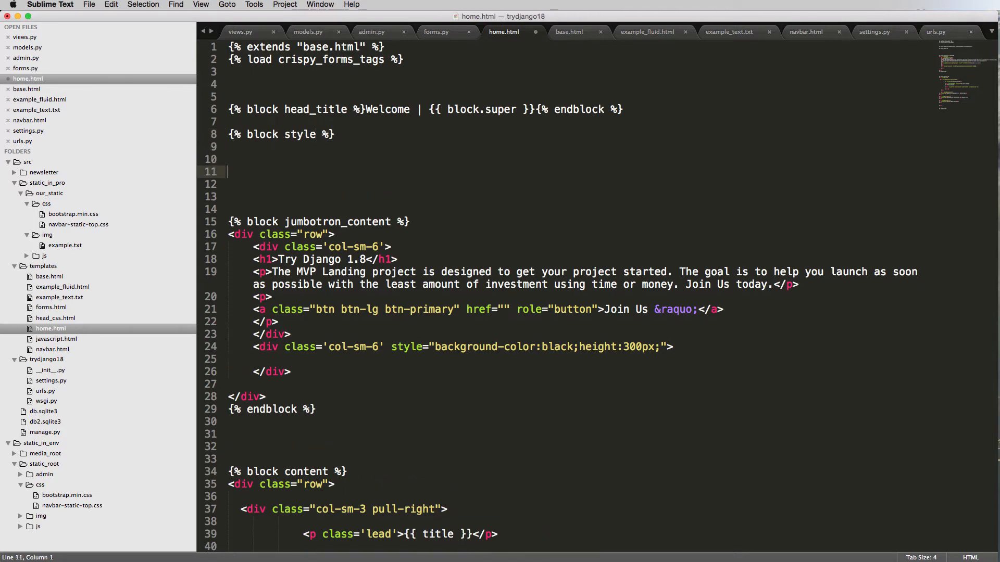
pyautogui.write('{% end}')
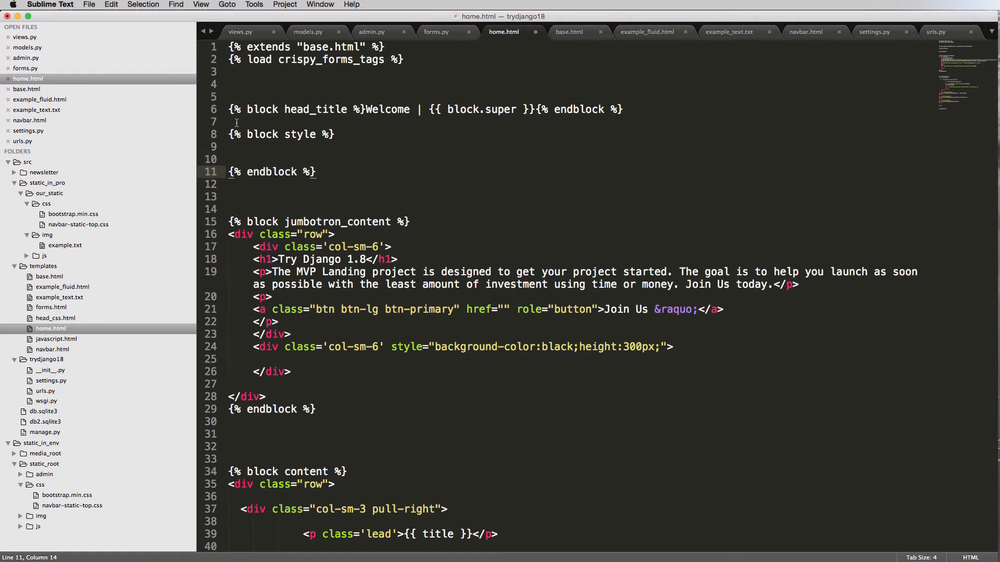
pyautogui.write('<style>')
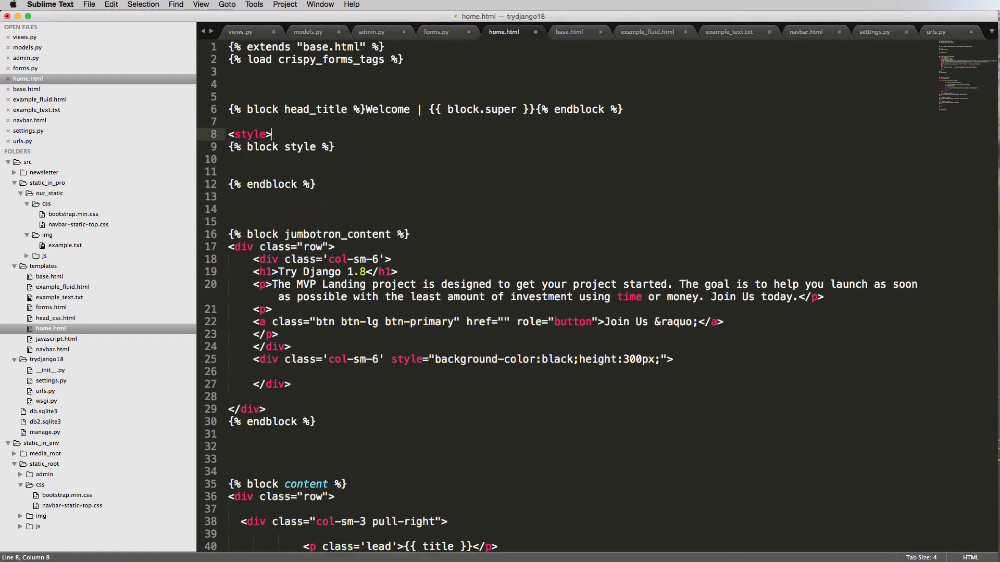
pyautogui.write('</style>')
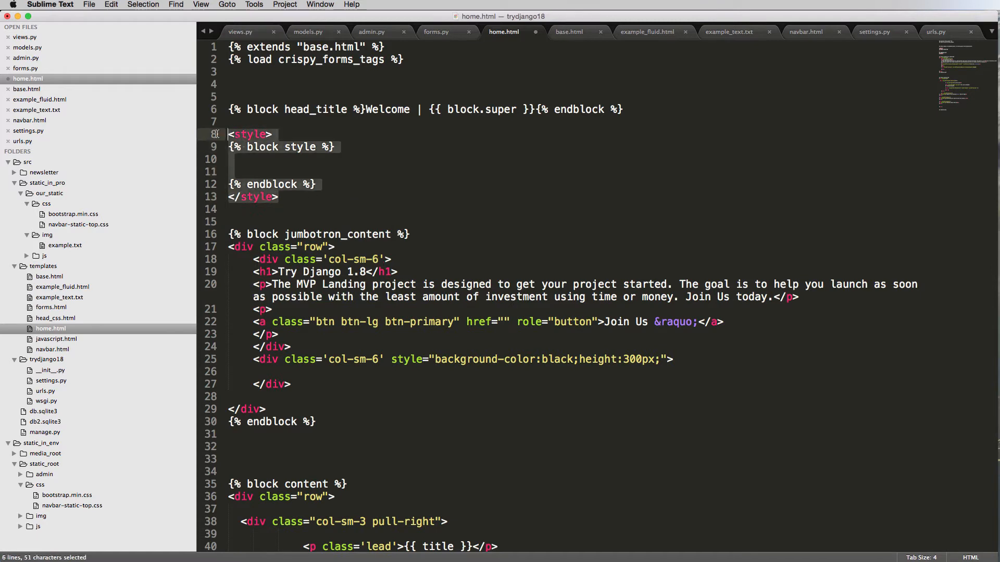
pyautogui.click(289, 197)
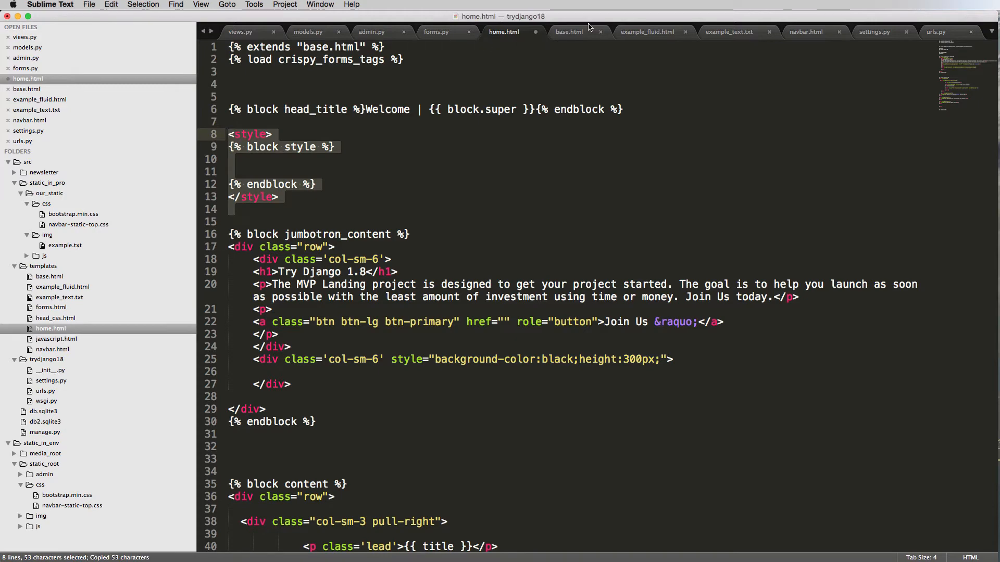
# Paste the style-tag-wrapped style block under the head_css include in base.html and save.
pyautogui.click(573, 31)
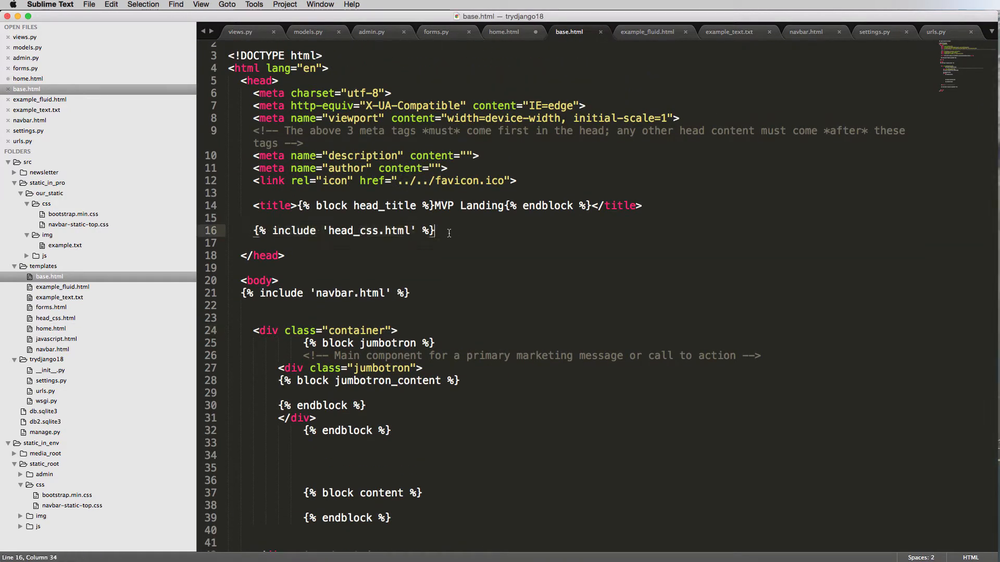
pyautogui.write('<style>')
pyautogui.write('{% block style %}{% endblock %}')
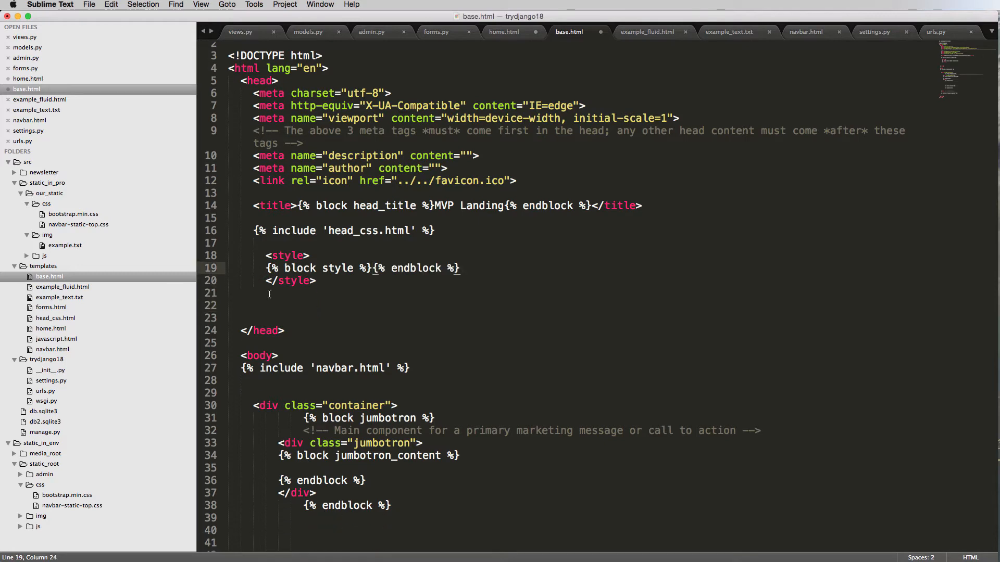
pyautogui.click(504, 31)
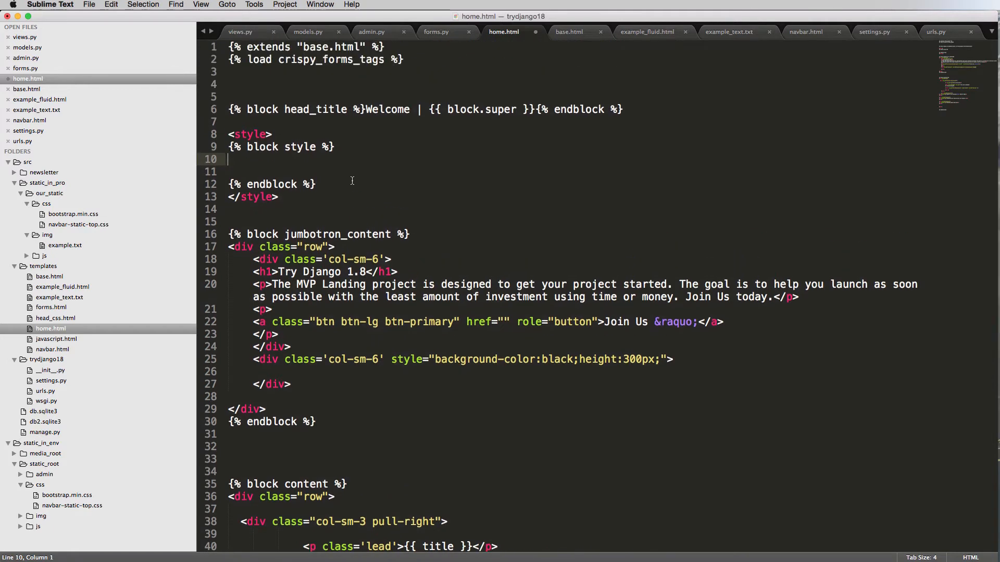
# Start a .lead { } rule with a text-align property in home.html's style block.
pyautogui.write('.lead {')
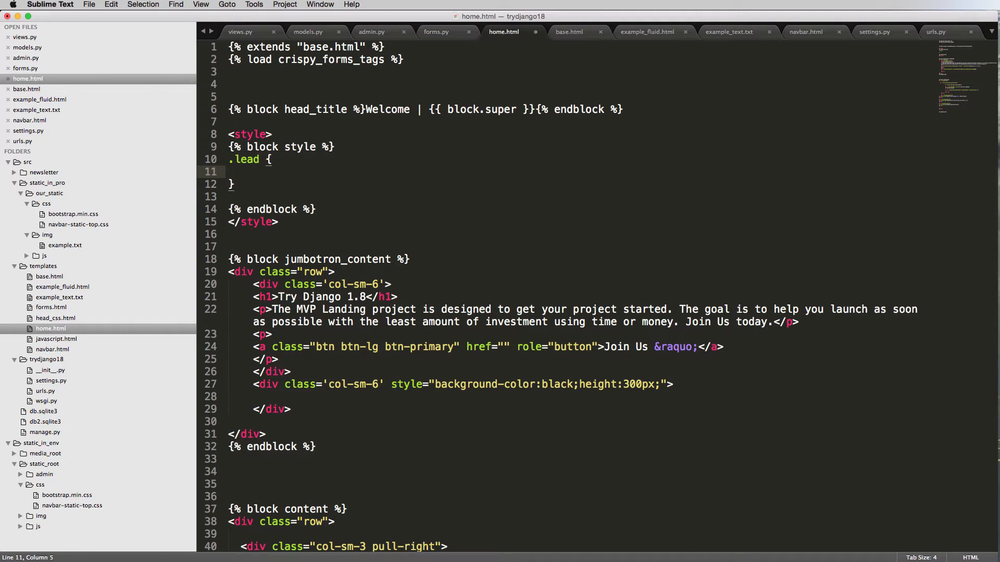
pyautogui.write('text')
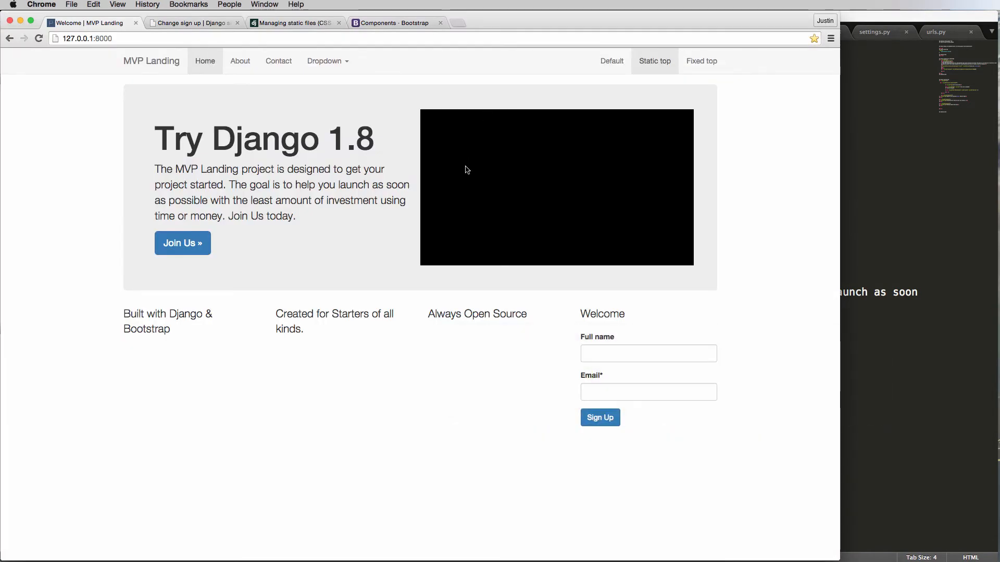
# Select the feature blurb text in Chrome to check its alignment, then deselect it.
pyautogui.moveTo(147, 312); pyautogui.dragTo(384, 330)
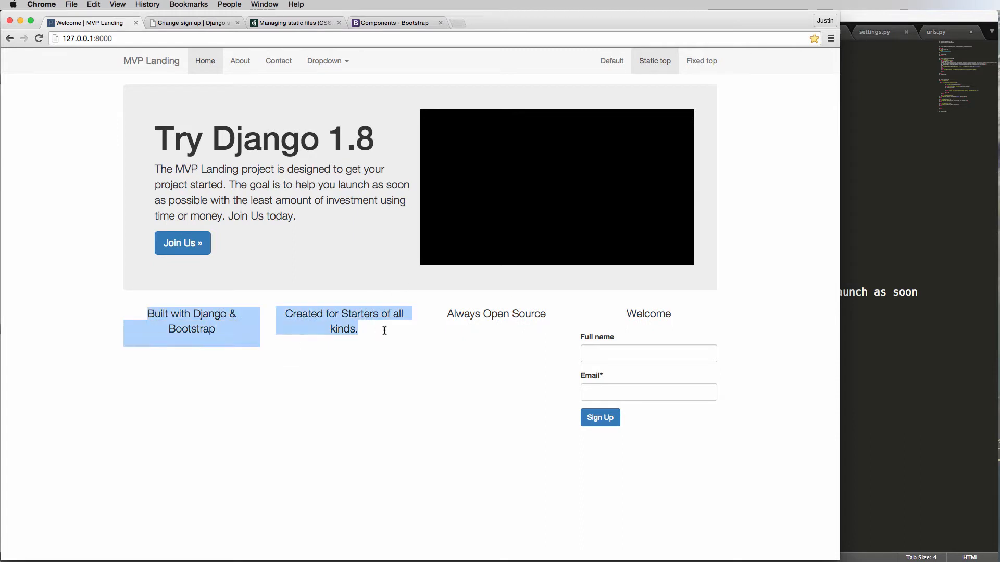
pyautogui.click(280, 292)
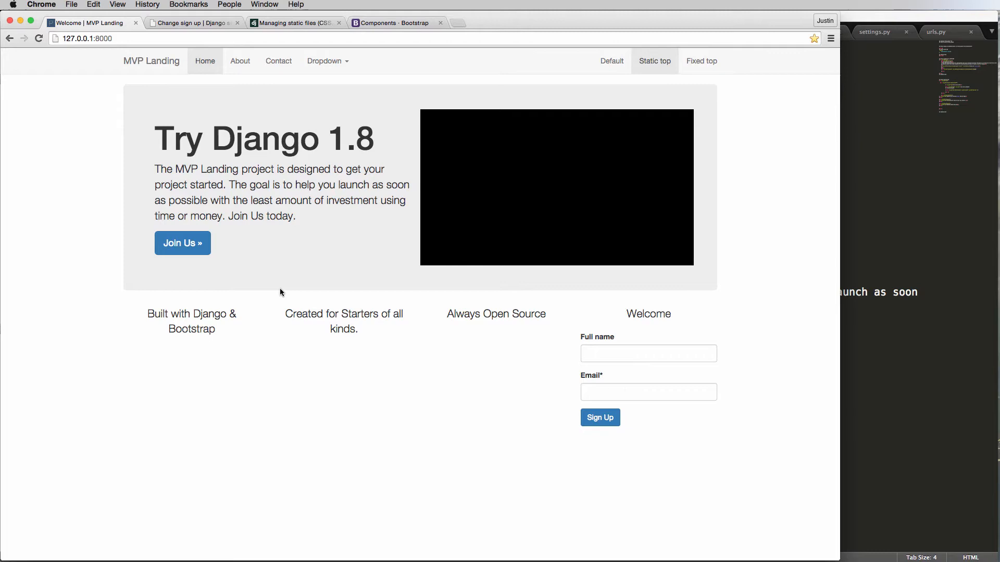
pyautogui.moveTo(297, 233)
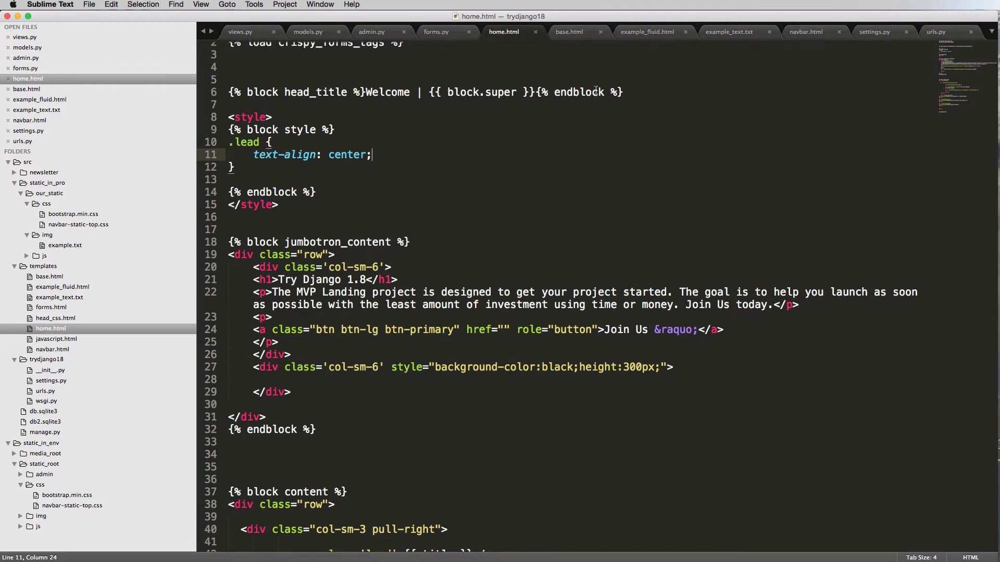
# Try class='lead' on the jumbotron paragraph, undo it, finish .lead with text-align: center; and save.
pyautogui.click(262, 292)
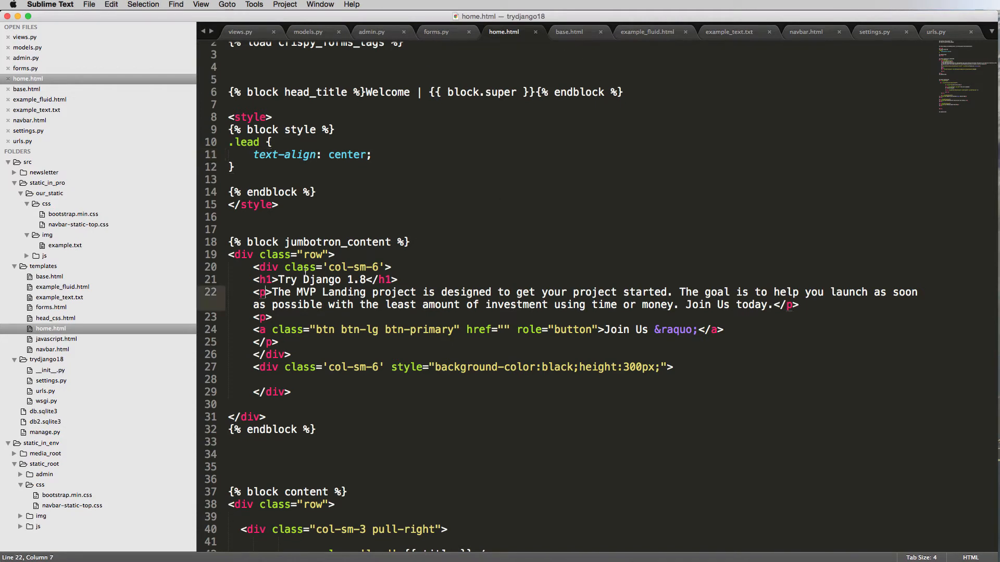
pyautogui.write("class='lead'")
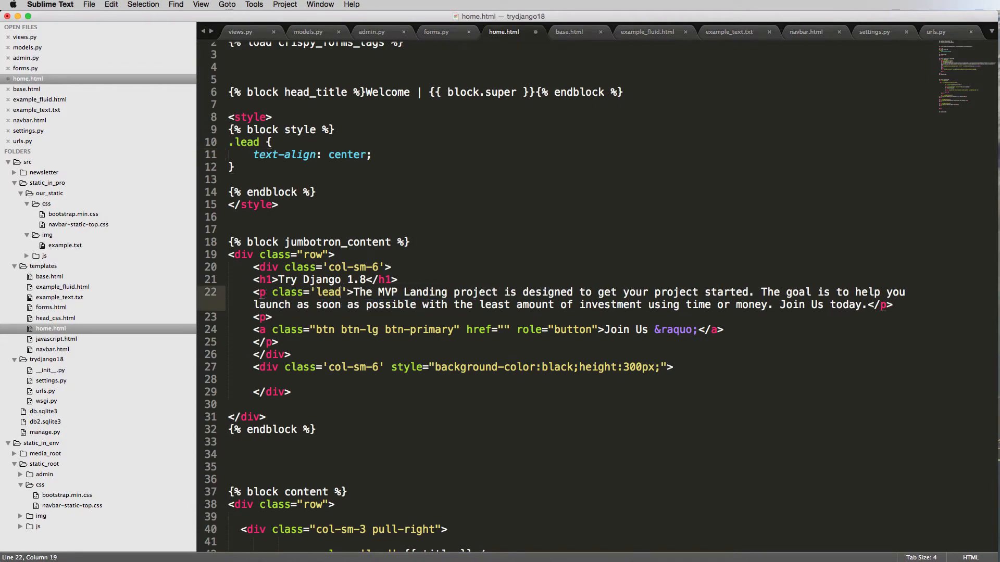
pyautogui.press('cmd+tab')
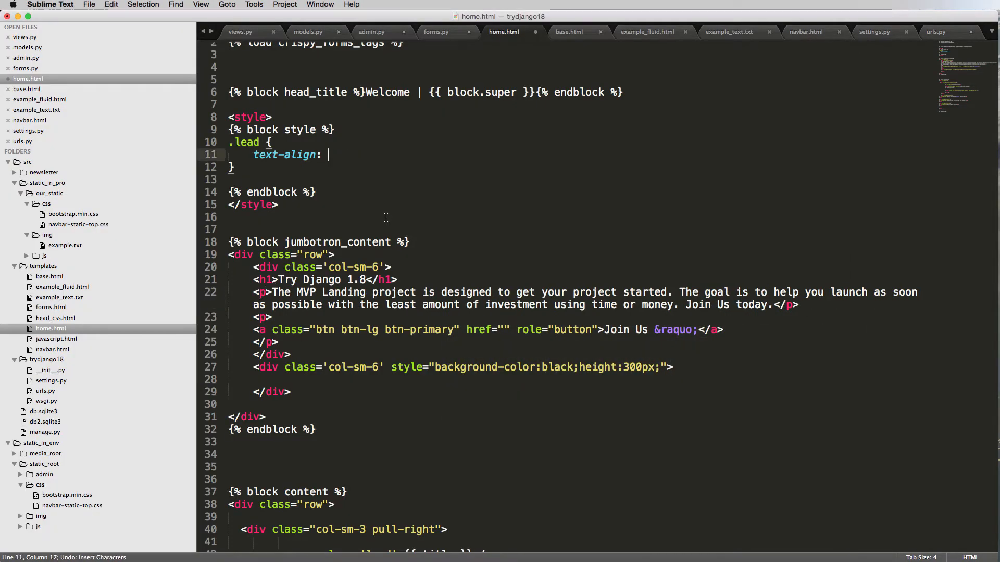
pyautogui.write('center;')
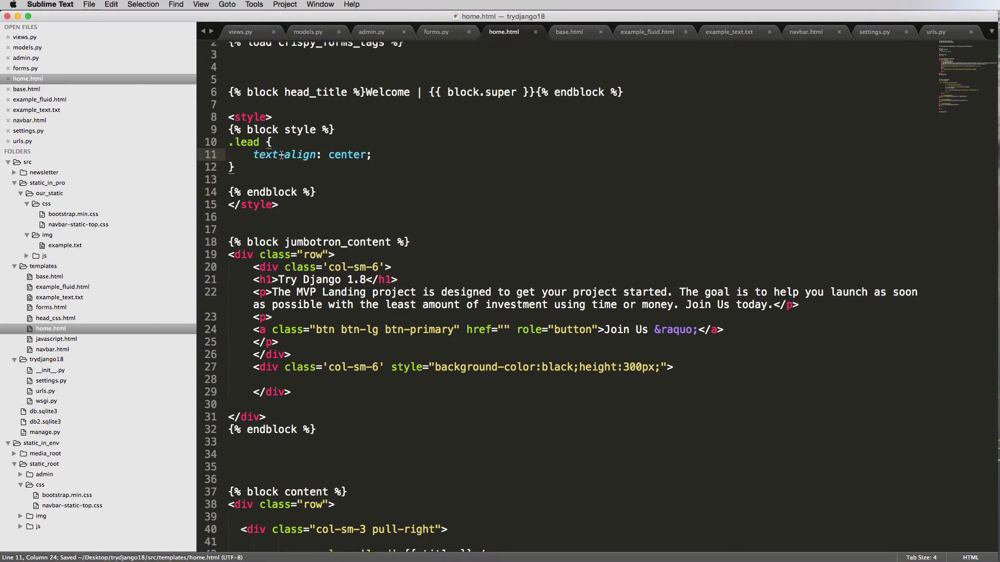
pyautogui.scroll(-3)
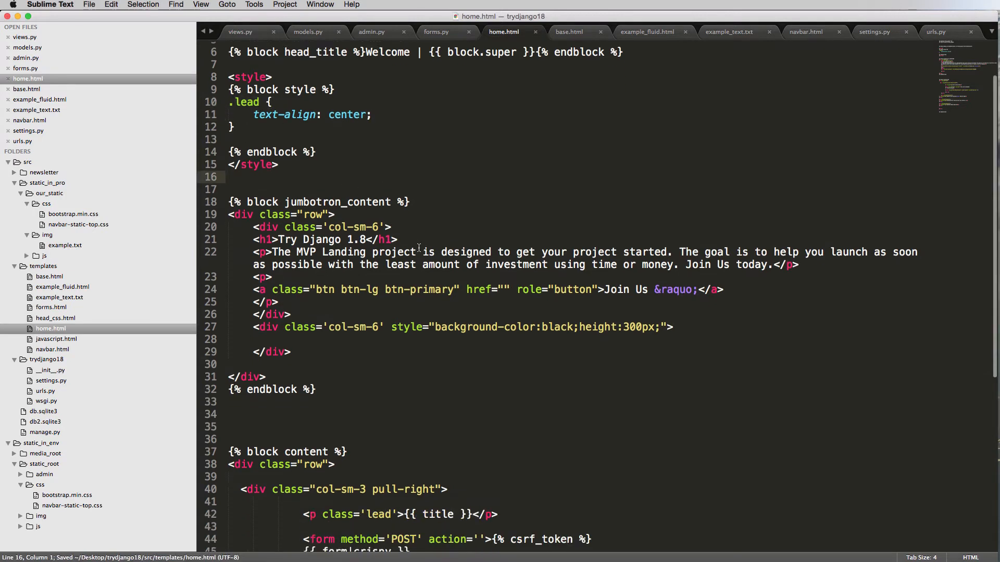
pyautogui.scroll(-3)
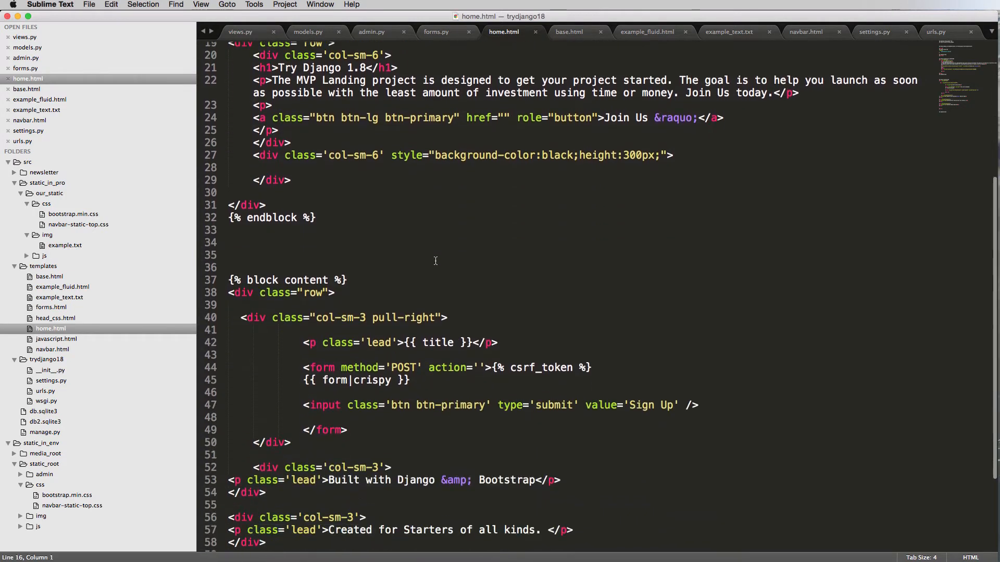
pyautogui.scroll(-3)
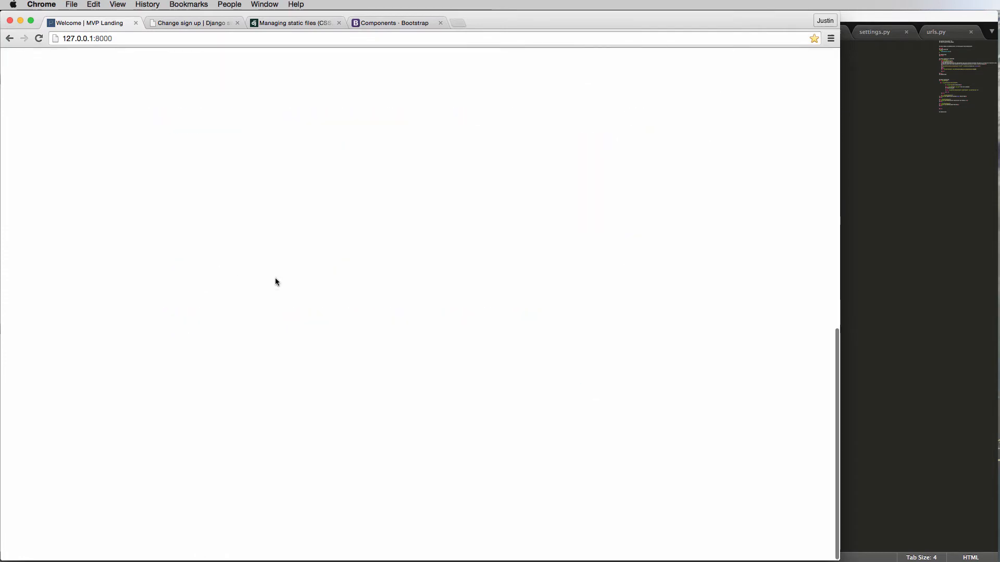
pyautogui.click(39, 38)
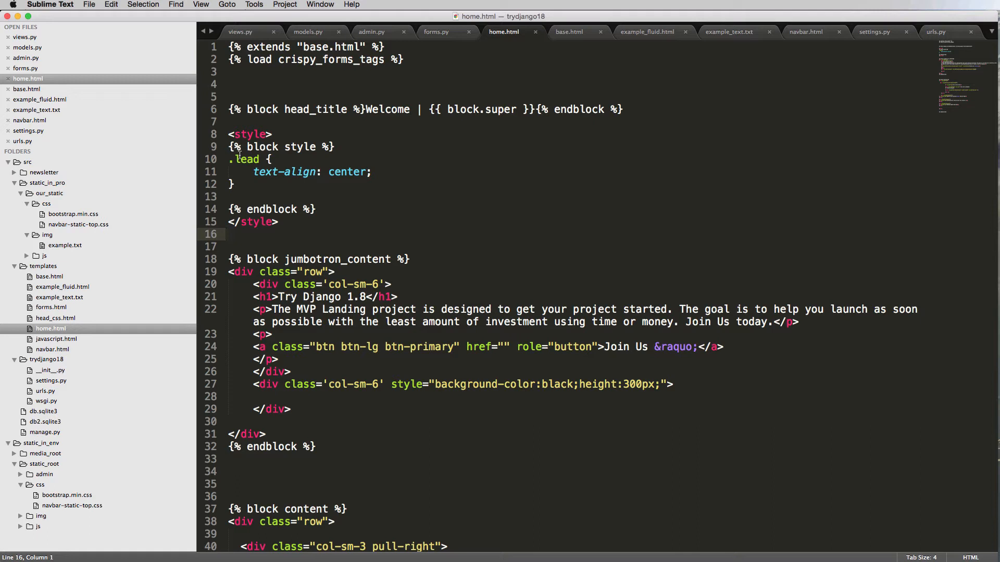
# Rename the .lead selector to .text-align-center and copy the new class name.
pyautogui.doubleClick(246, 159)
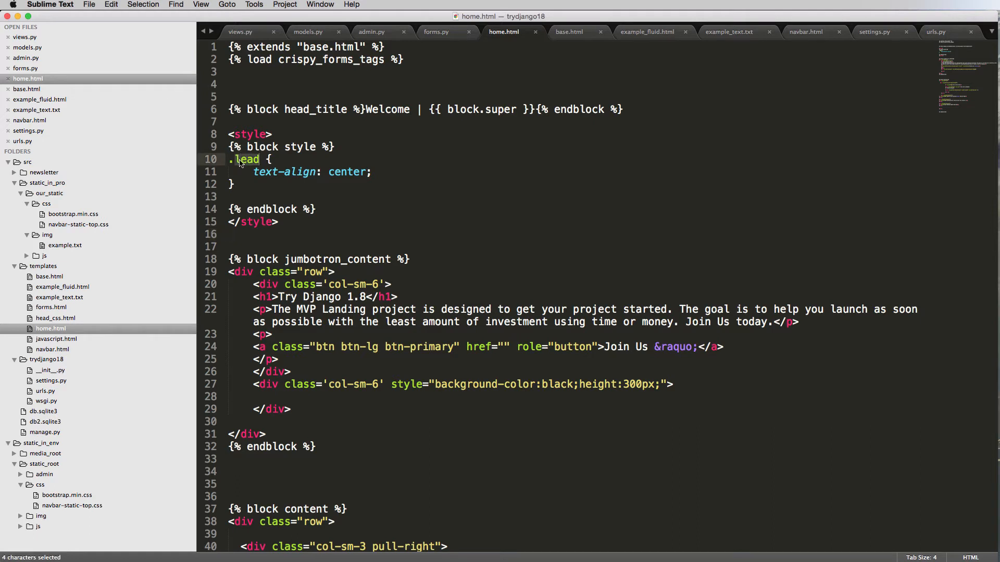
pyautogui.write('text-align')
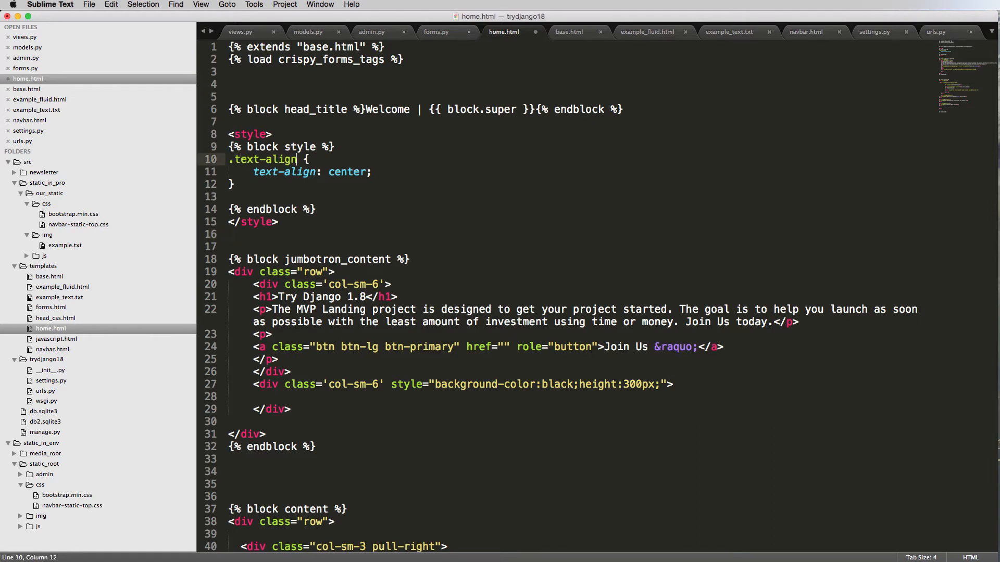
pyautogui.write('-center')
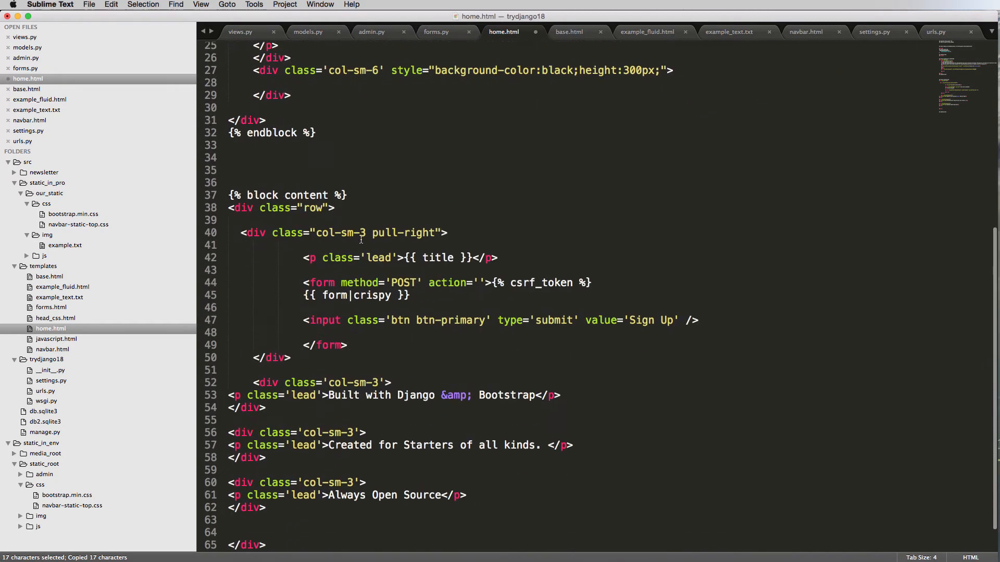
pyautogui.write('text-align-center {')
pyautogui.write('text-align: center;')
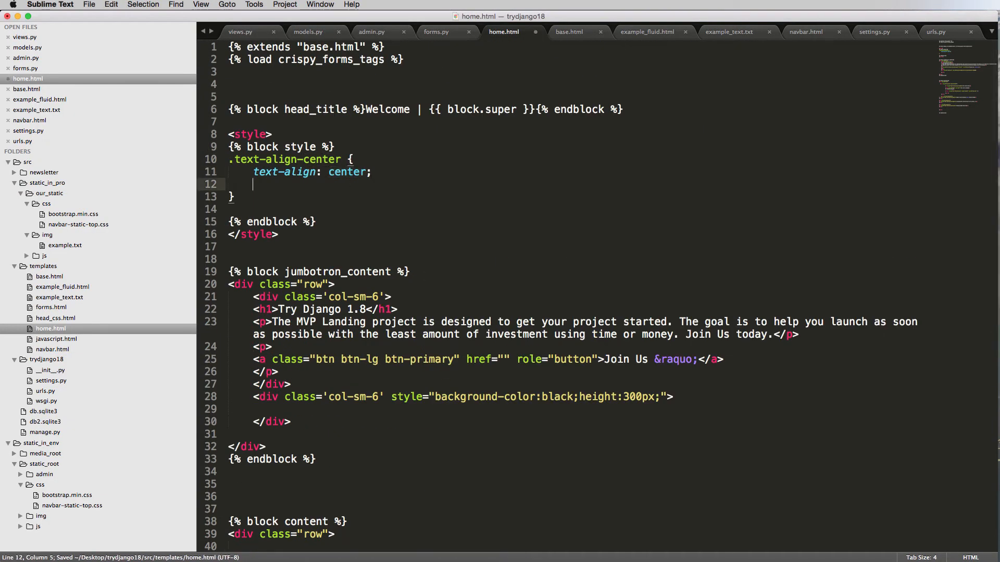
# Move the .text-align-center rule into navbar-static-top.css after the body and navbar rules and save.
pyautogui.write('color')
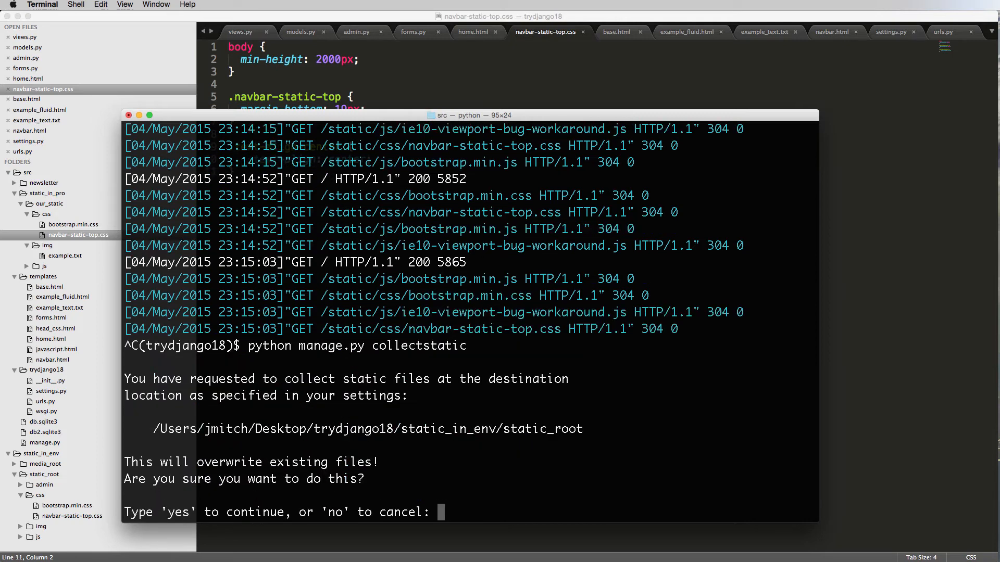
# Confirm collectstatic with yes, copying navbar-static-top.css into static_root, then run python manage.py runserver.
pyautogui.write('yes')
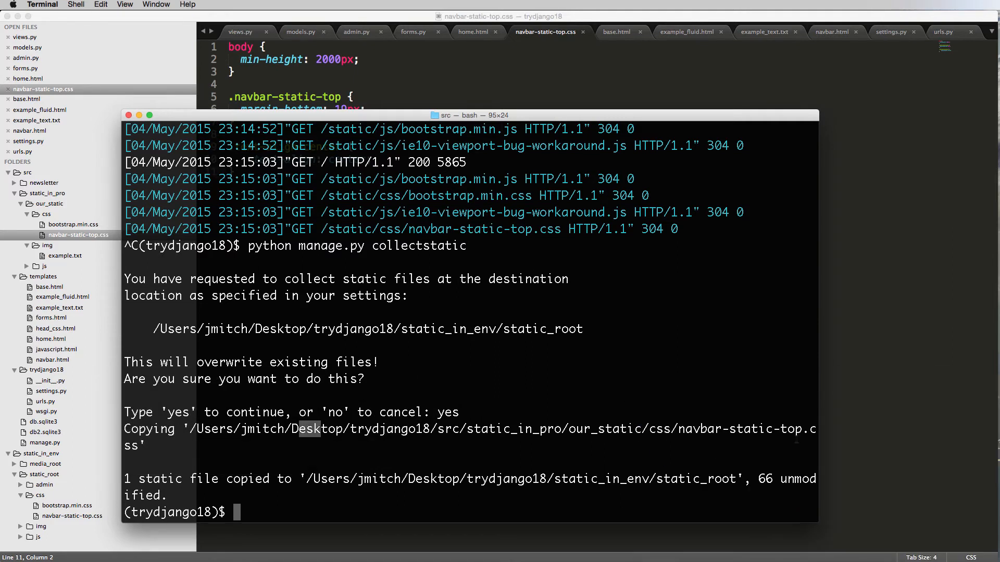
pyautogui.doubleClick(755, 429)
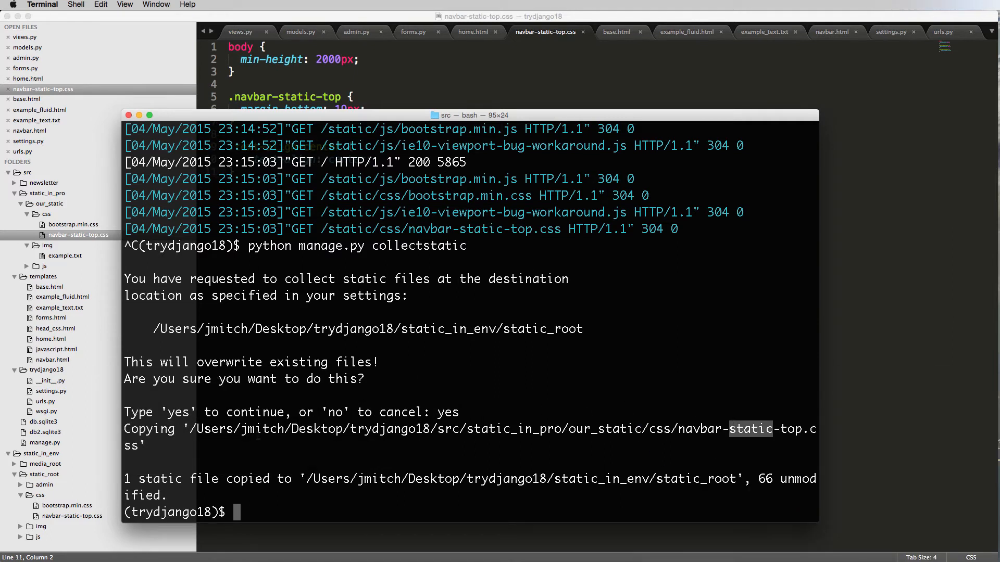
pyautogui.write('python manage.py runserver')
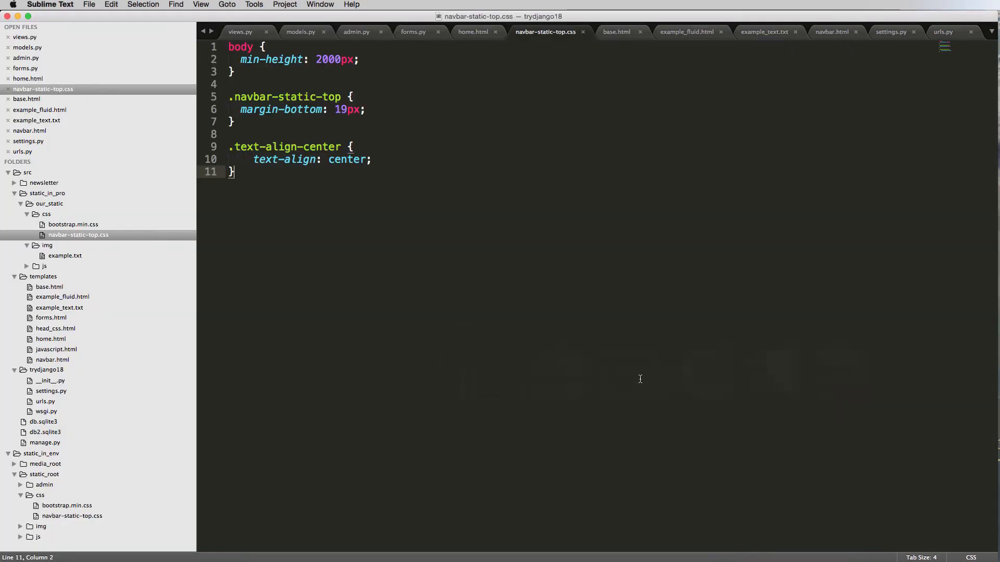
pyautogui.moveTo(543, 333)
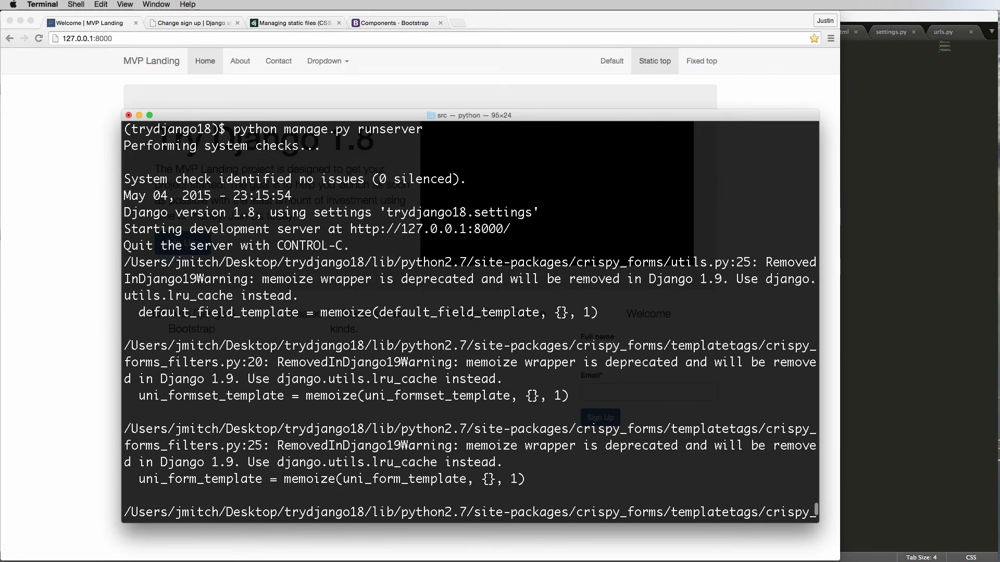
# Check django-crispy-forms 1.4.0 via pip freeze, reinstall it, and restart the dev server.
pyautogui.doubleClick(620, 262)
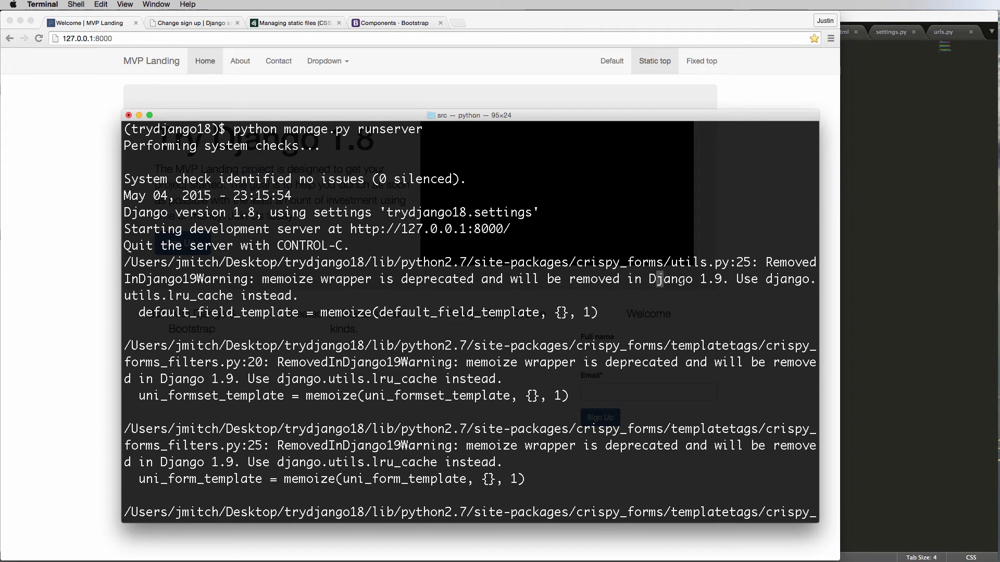
pyautogui.scroll(-3)
pyautogui.write('p')
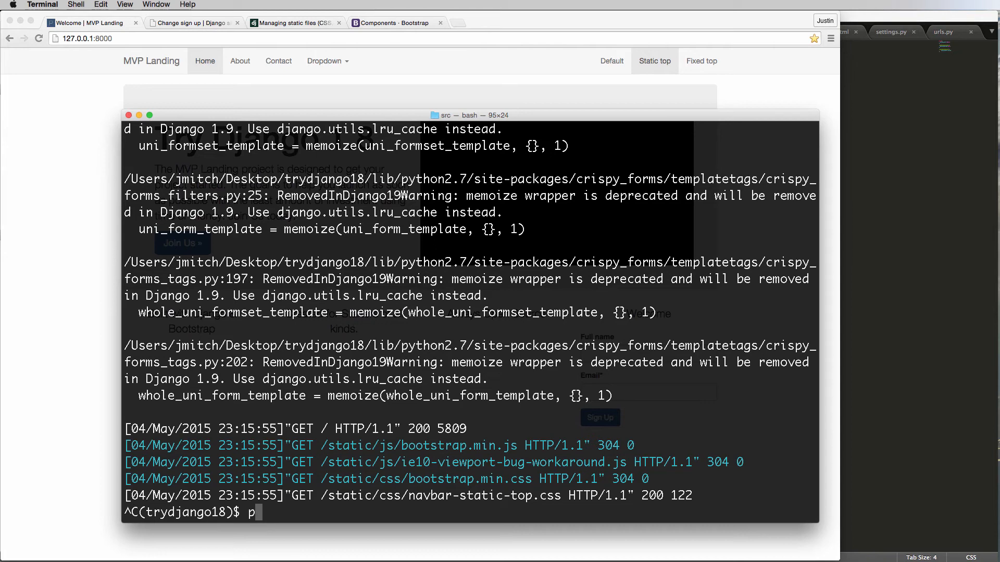
pyautogui.write('ip freeze')
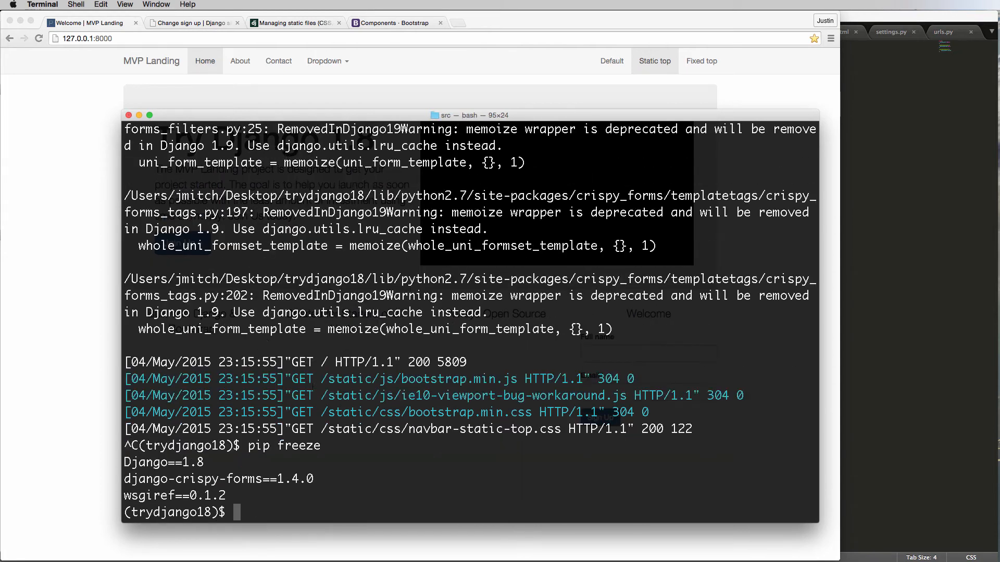
pyautogui.doubleClick(217, 479)
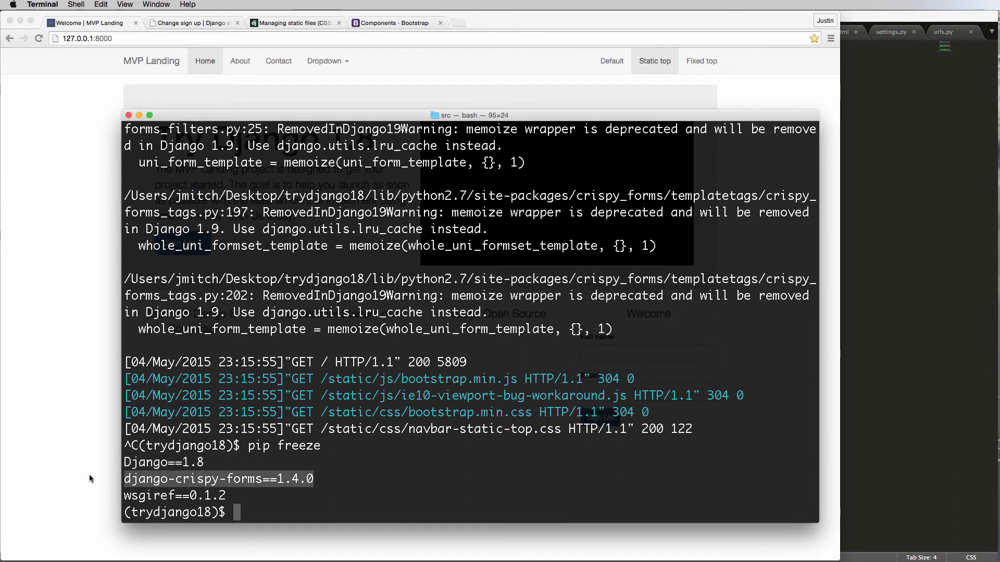
pyautogui.write('pip install django-crispy-forms==1.4.0')
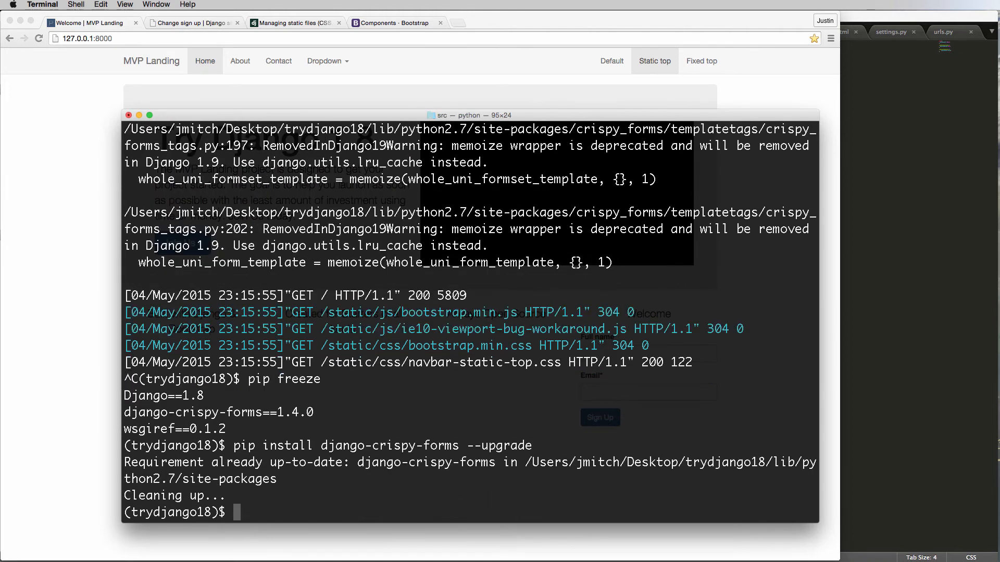
pyautogui.write('python manage.py runserver')
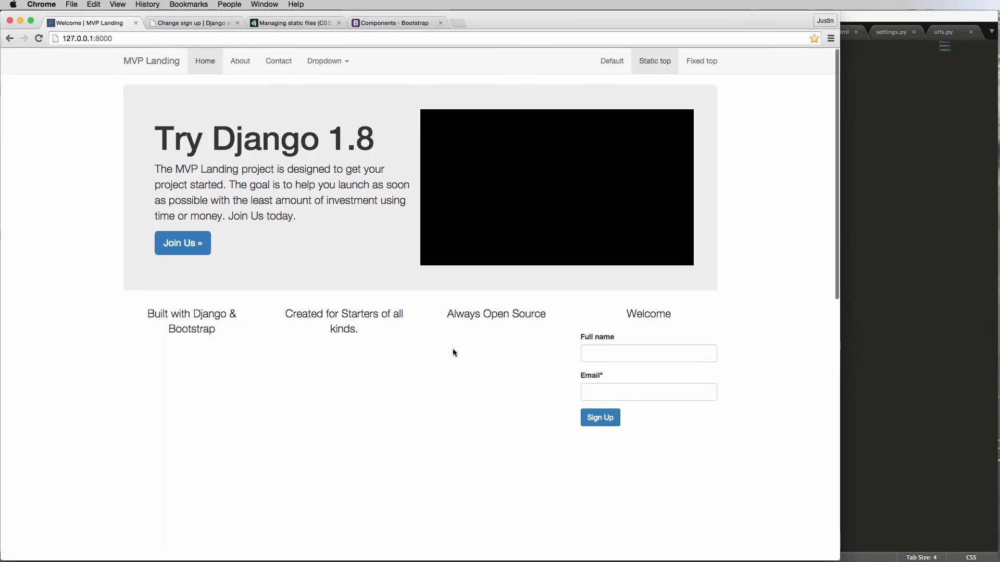
pyautogui.moveTo(429, 341)
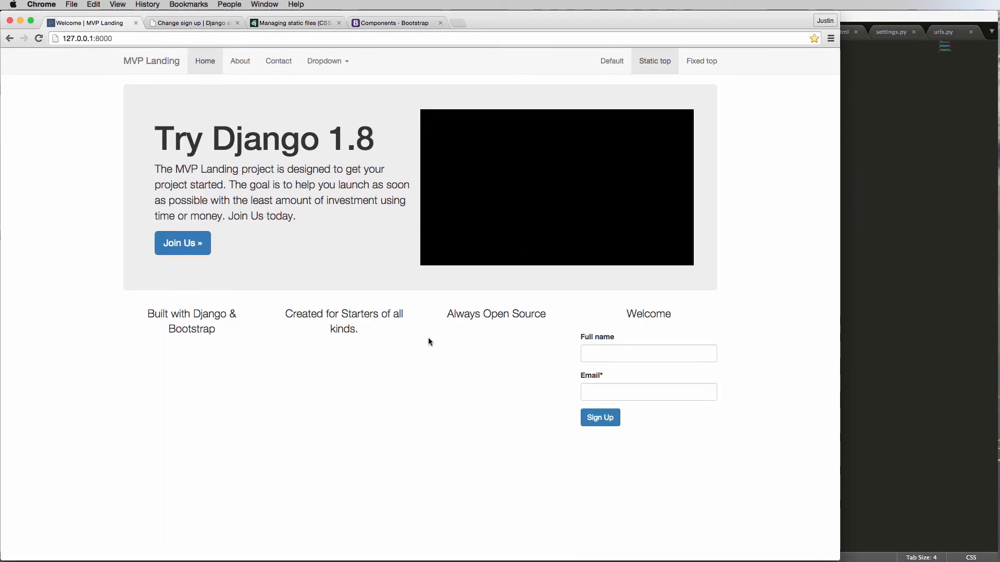
pyautogui.moveTo(449, 313)
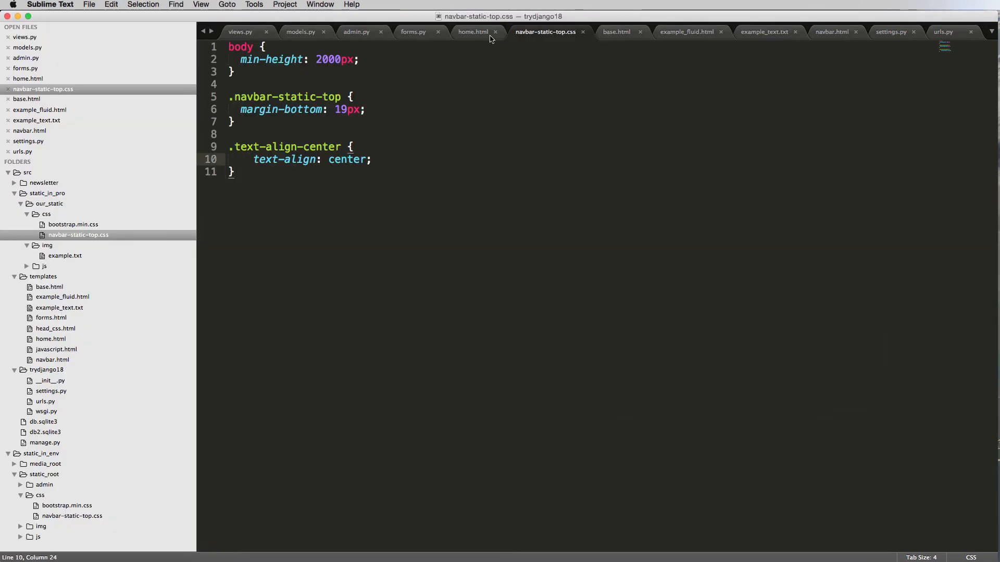
pyautogui.moveTo(603, 42)
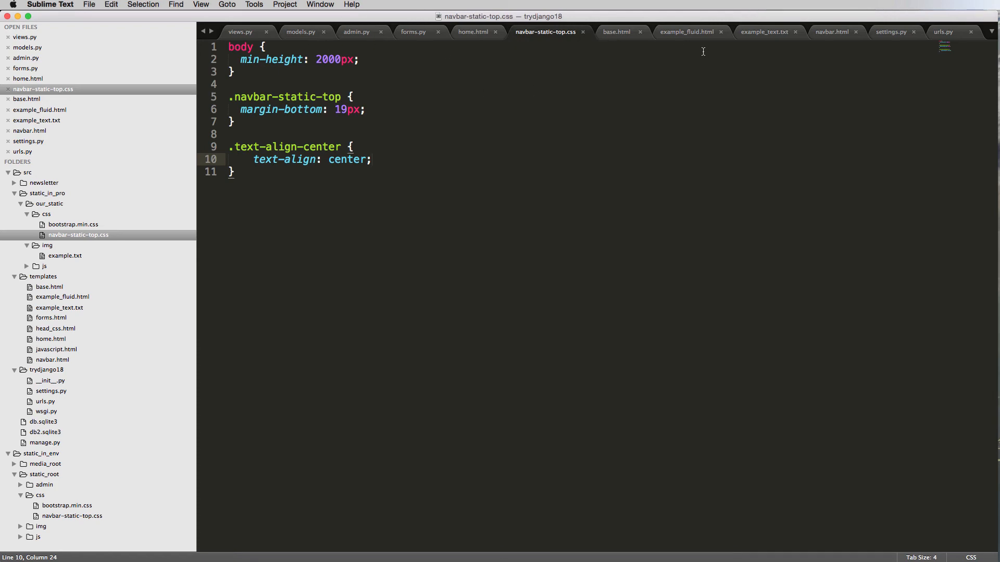
# Glance at example_fluid.html and home.html, then return to navbar-static-top.css.
pyautogui.click(690, 32)
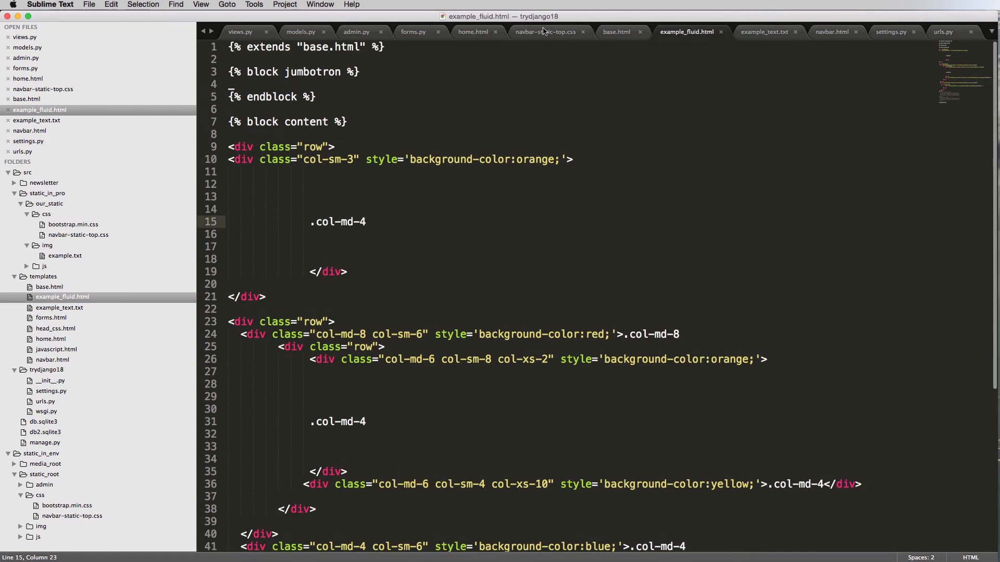
pyautogui.click(473, 32)
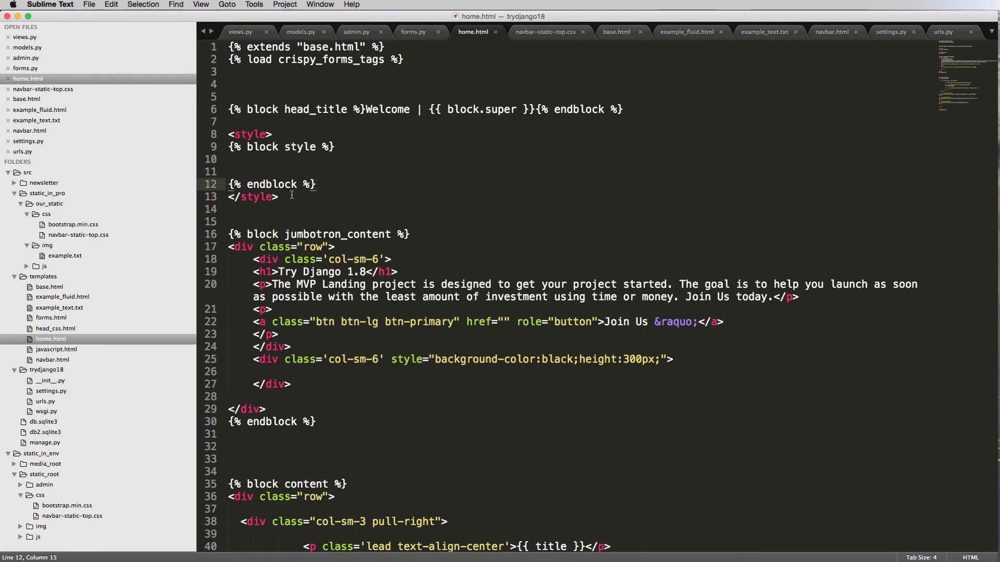
pyautogui.moveTo(439, 190)
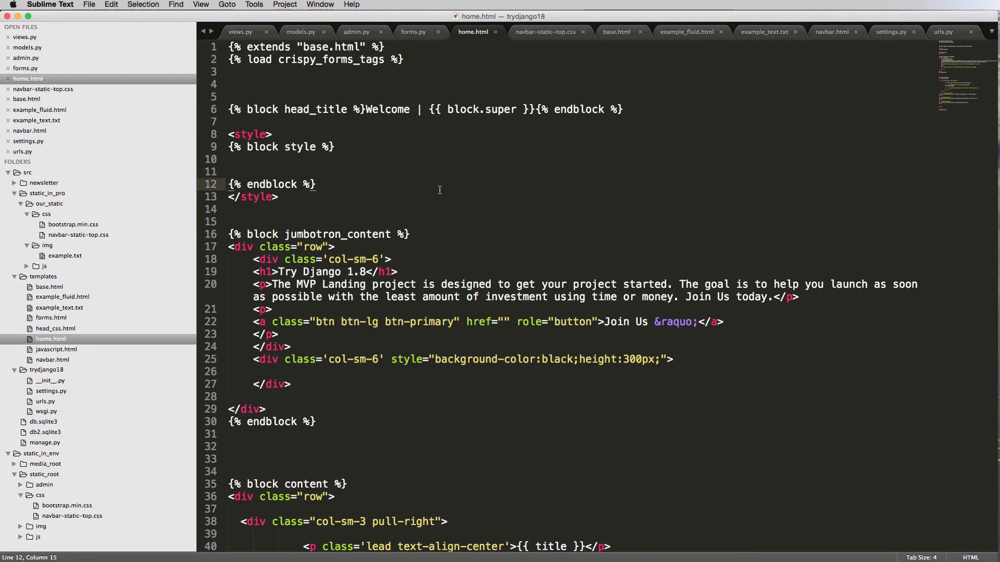
pyautogui.click(544, 32)
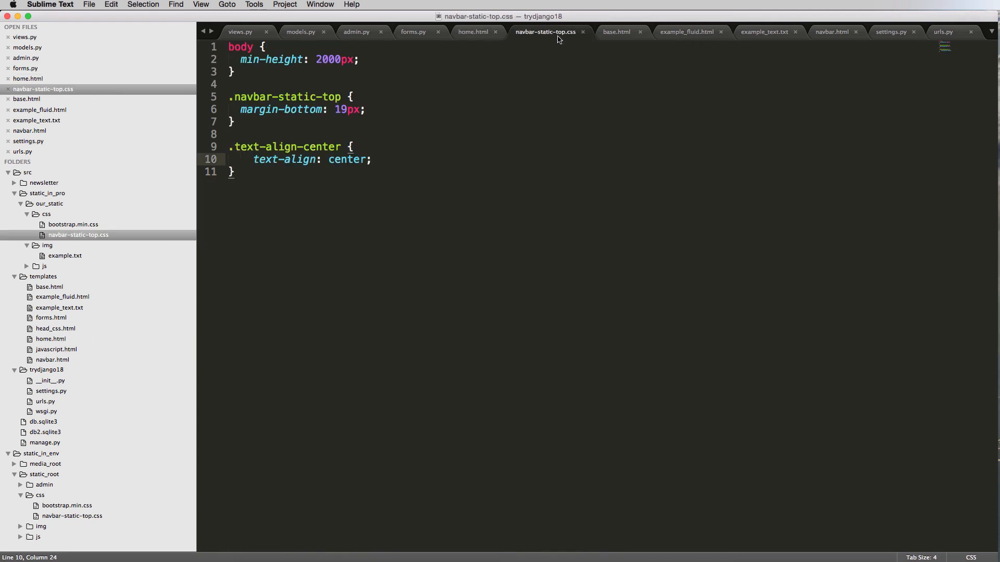
pyautogui.moveTo(202, 143)
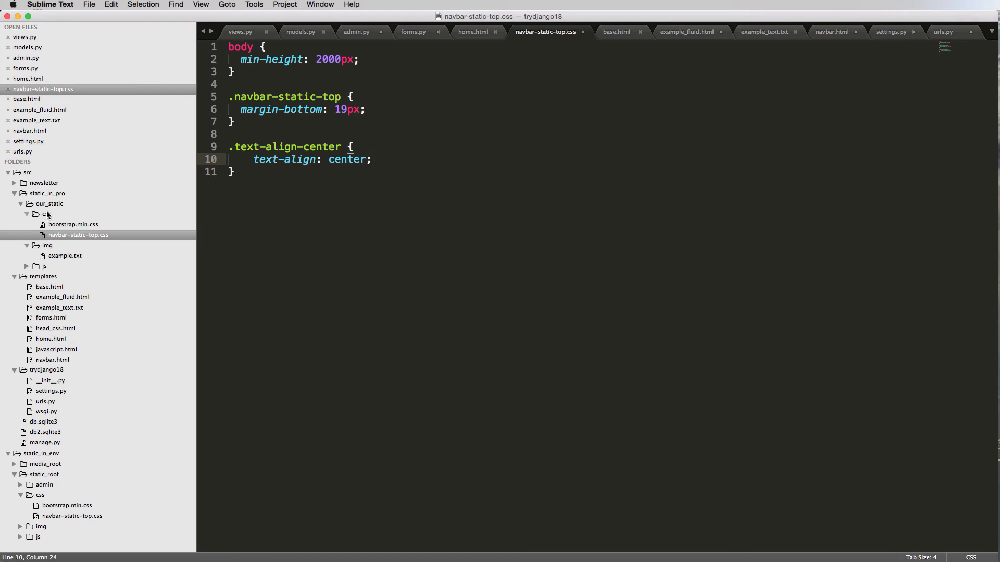
pyautogui.moveTo(40, 225)
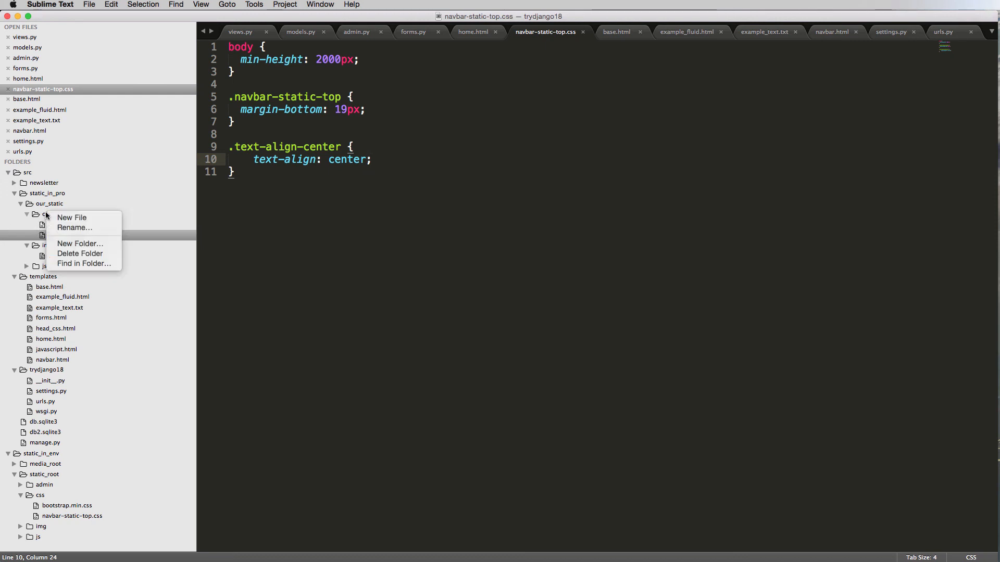
# Create a new file in the css folder and save it as custom.css.
pyautogui.click(71, 217)
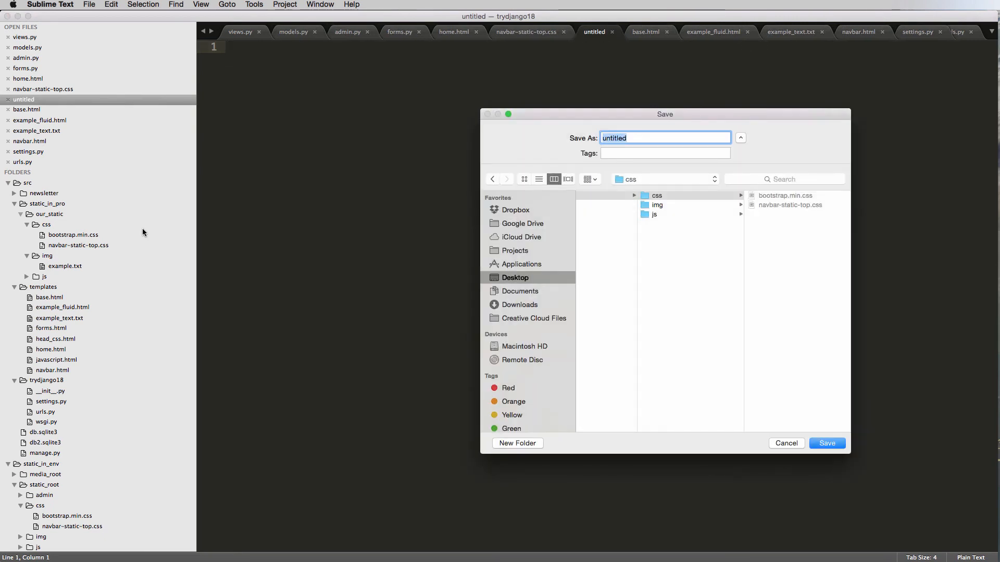
pyautogui.write('custom')
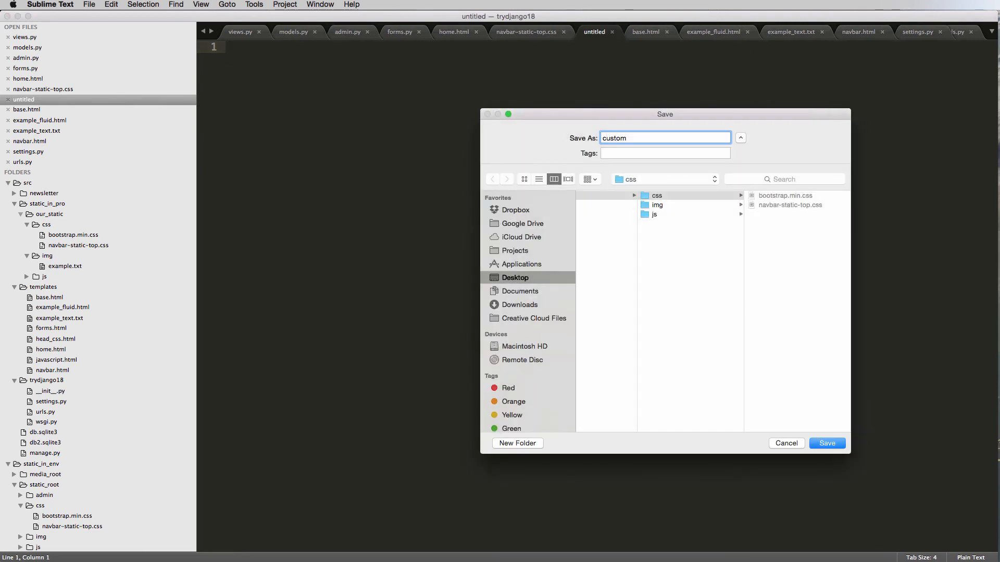
pyautogui.click(826, 443)
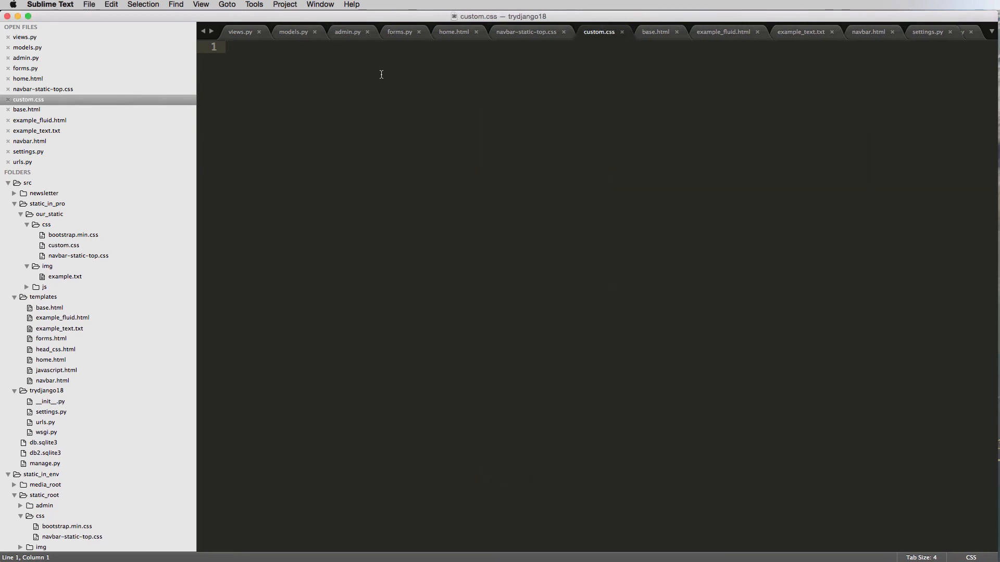
pyautogui.moveTo(68, 237)
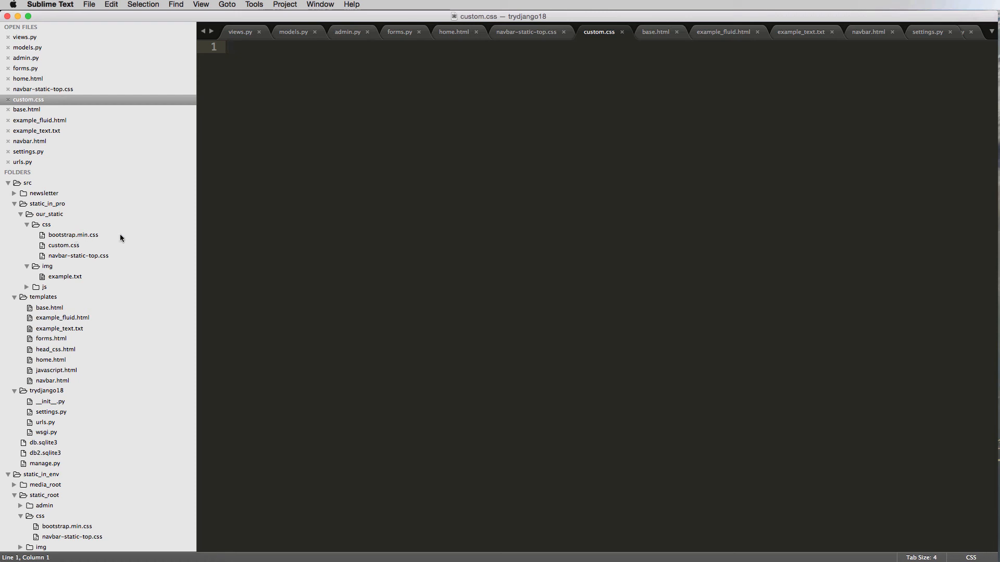
pyautogui.moveTo(92, 248)
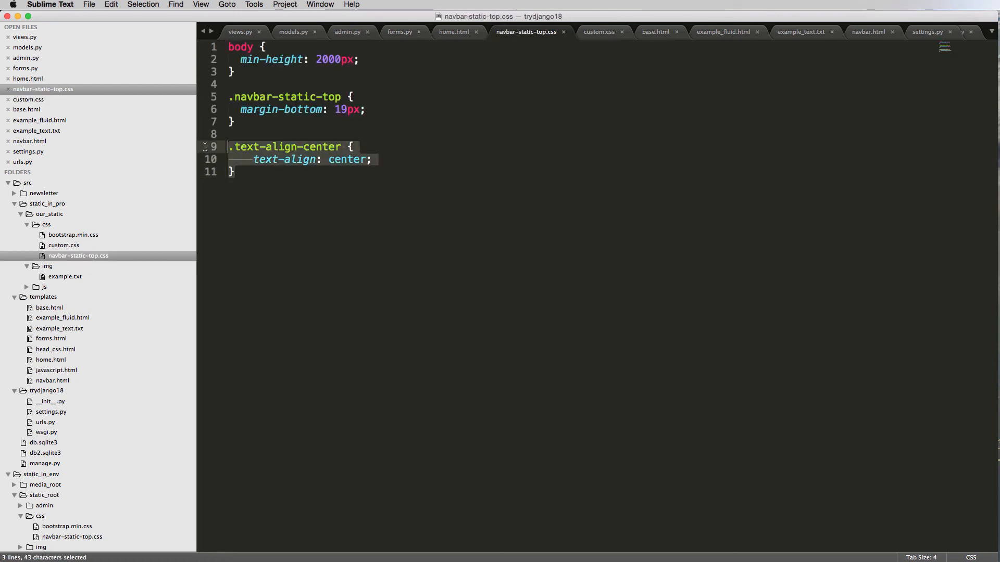
# Cut the .text-align-center rule from navbar-static-top.css, save it, and move to custom.css.
pyautogui.press('cmd+x')
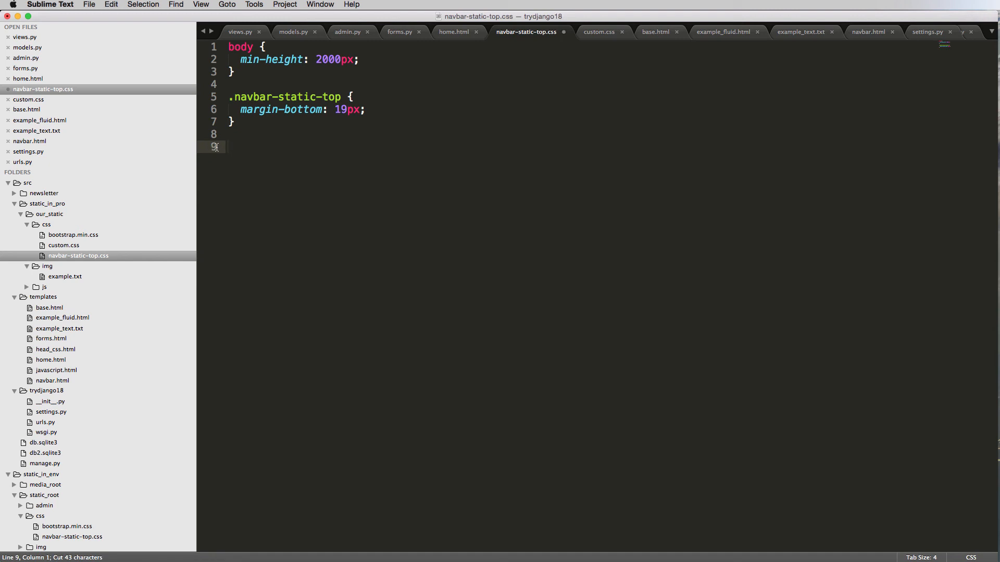
pyautogui.press('cmd+s')
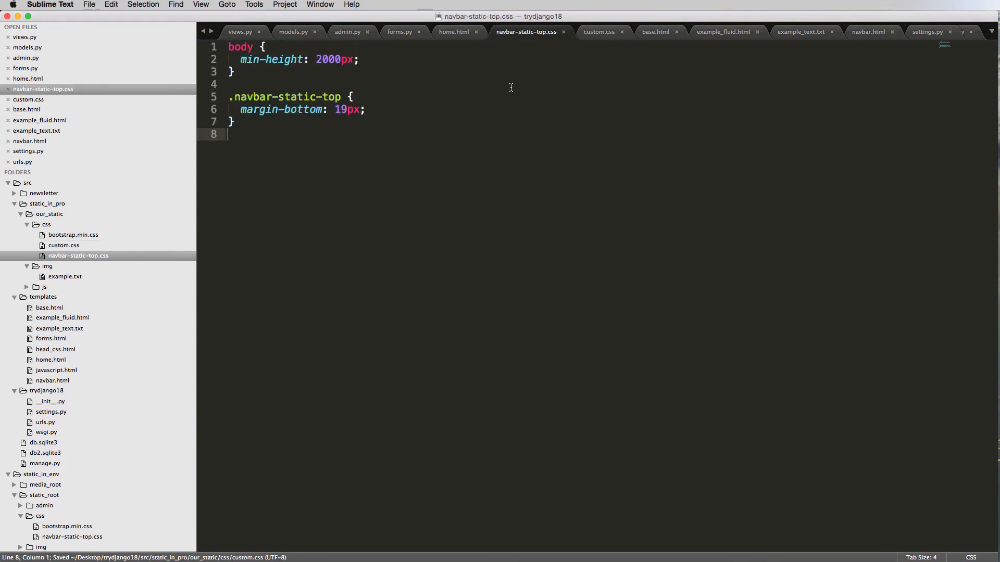
pyautogui.click(599, 32)
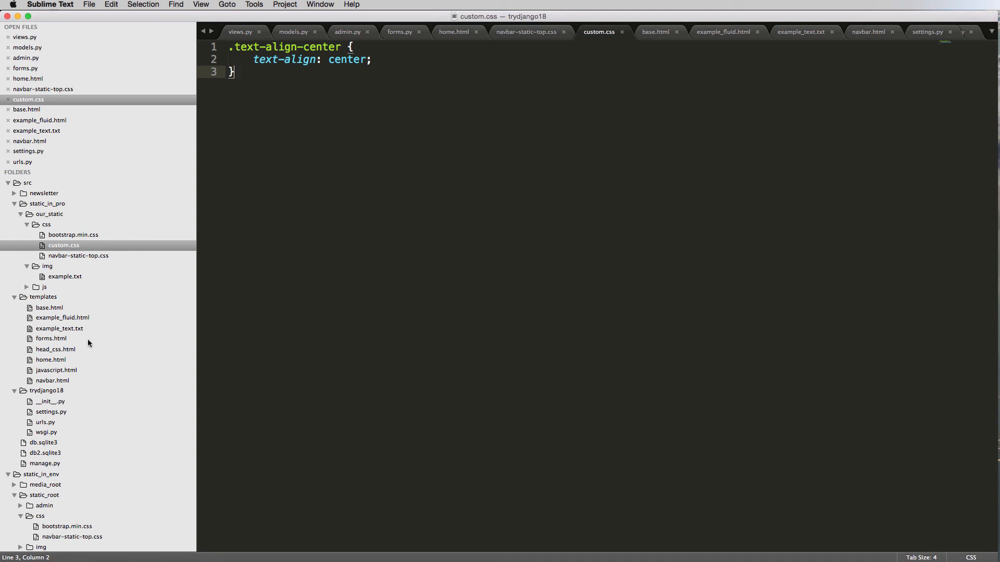
# Update head_css.html and base.html to link custom.css, then return to the Terminal.
pyautogui.doubleClick(55, 349)
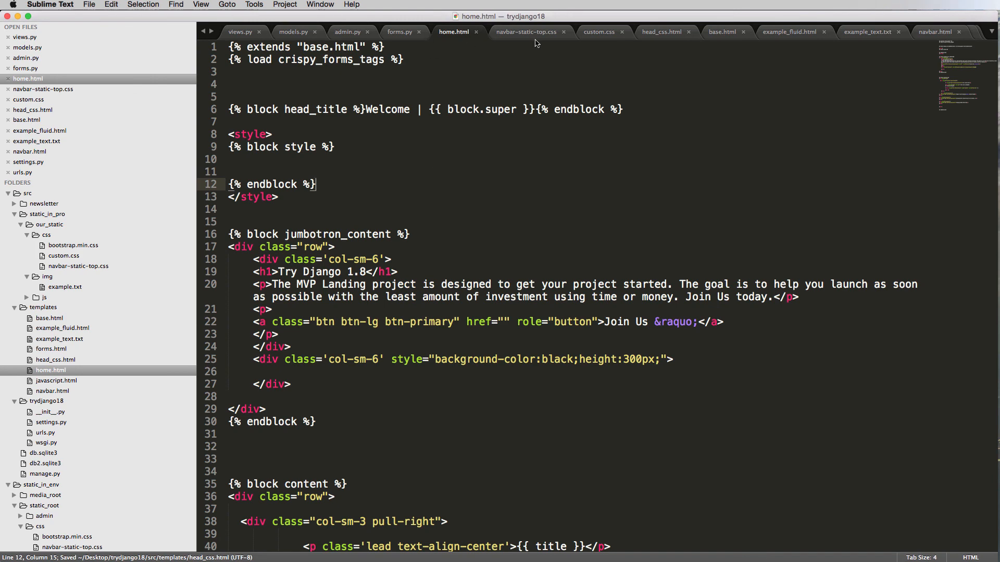
pyautogui.click(726, 31)
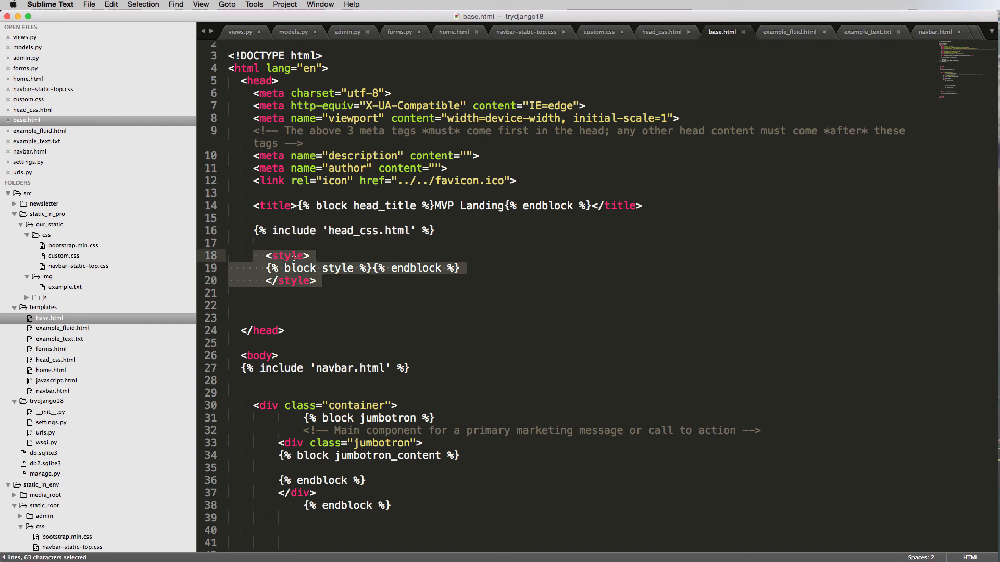
pyautogui.click(600, 32)
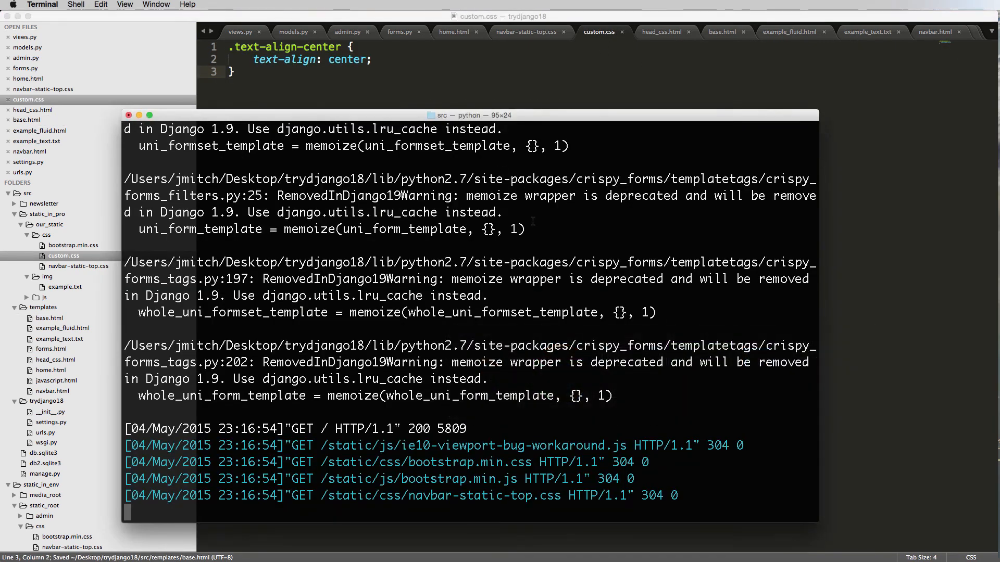
# Run manage.py collectstatic (answer yes), restart runserver, and switch to Chrome.
pyautogui.write('python manage.py collect')
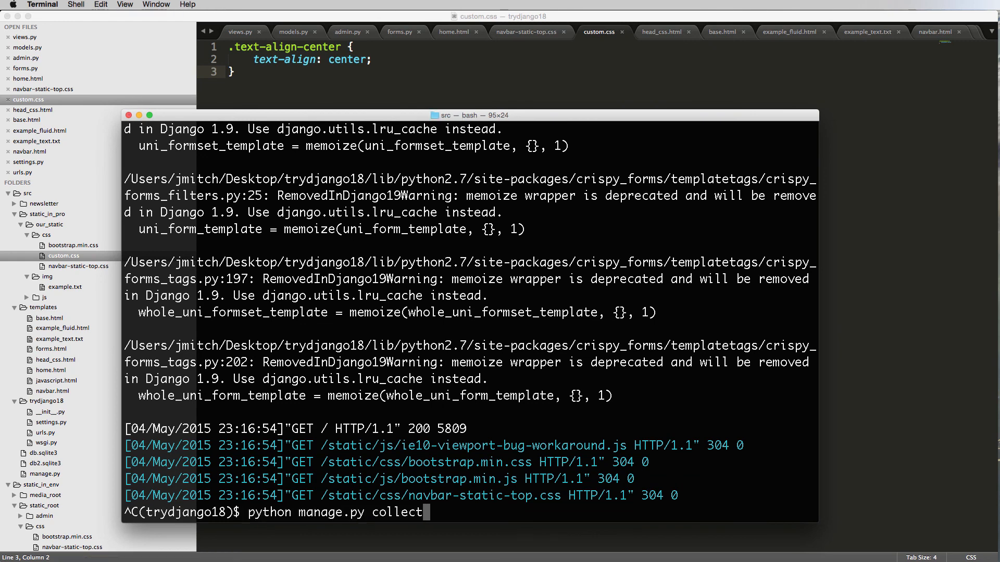
pyautogui.write('static')
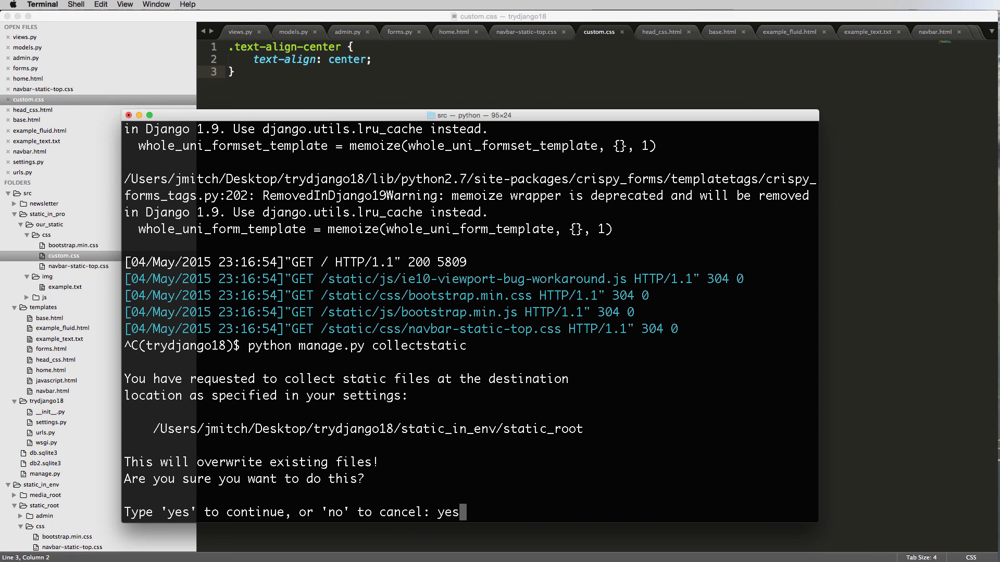
pyautogui.press('enter')
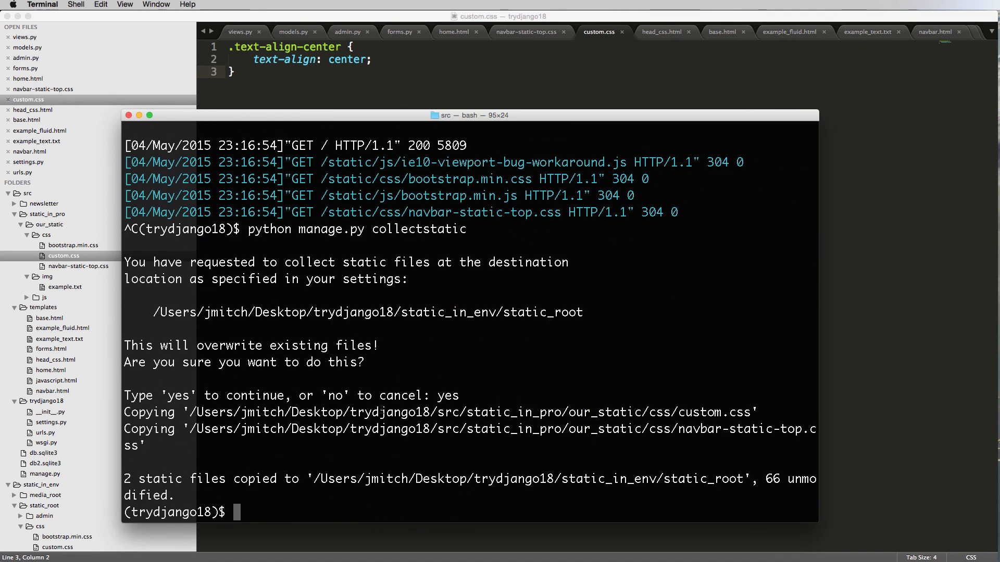
pyautogui.write('python manage.py runserver')
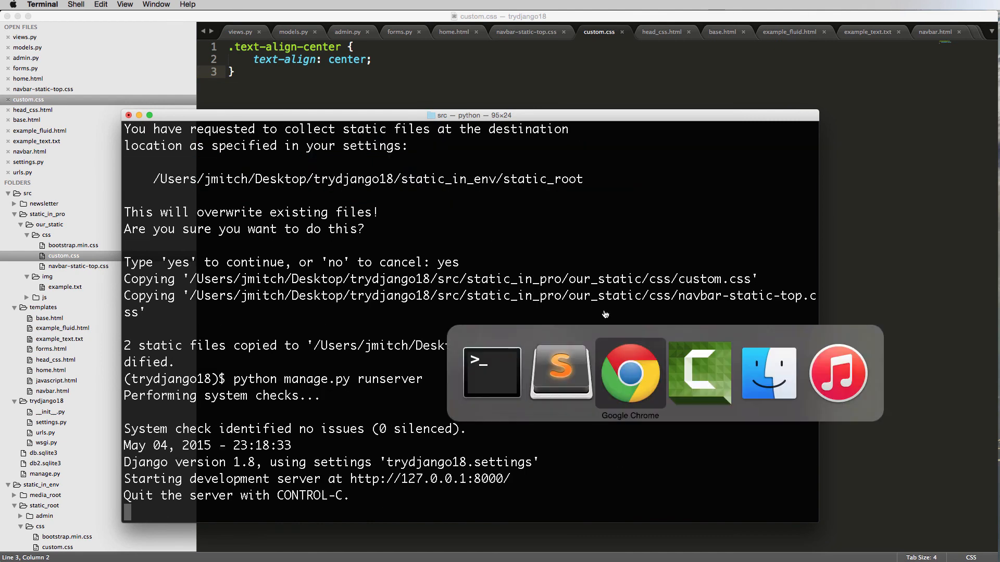
pyautogui.click(630, 373)
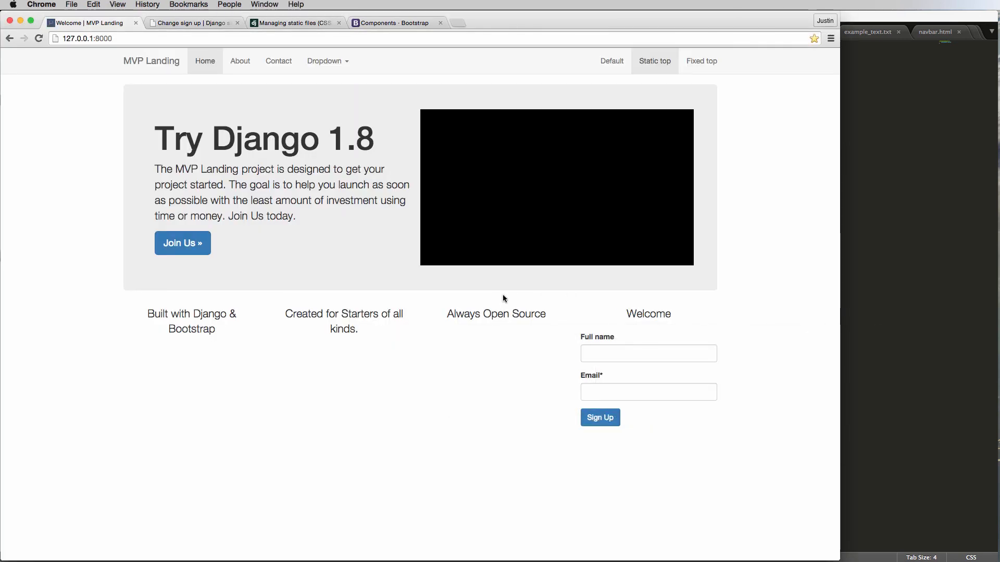
pyautogui.moveTo(492, 325)
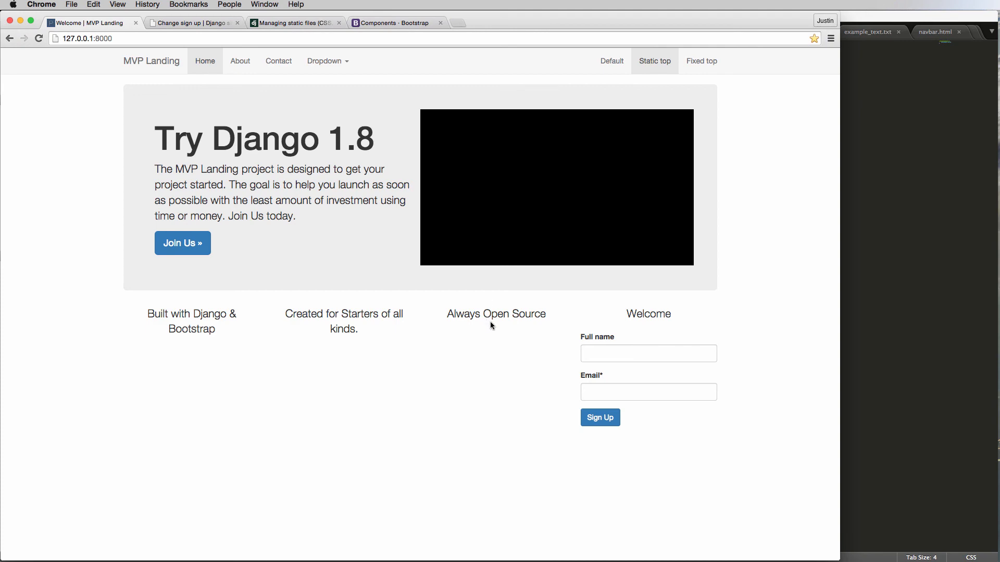